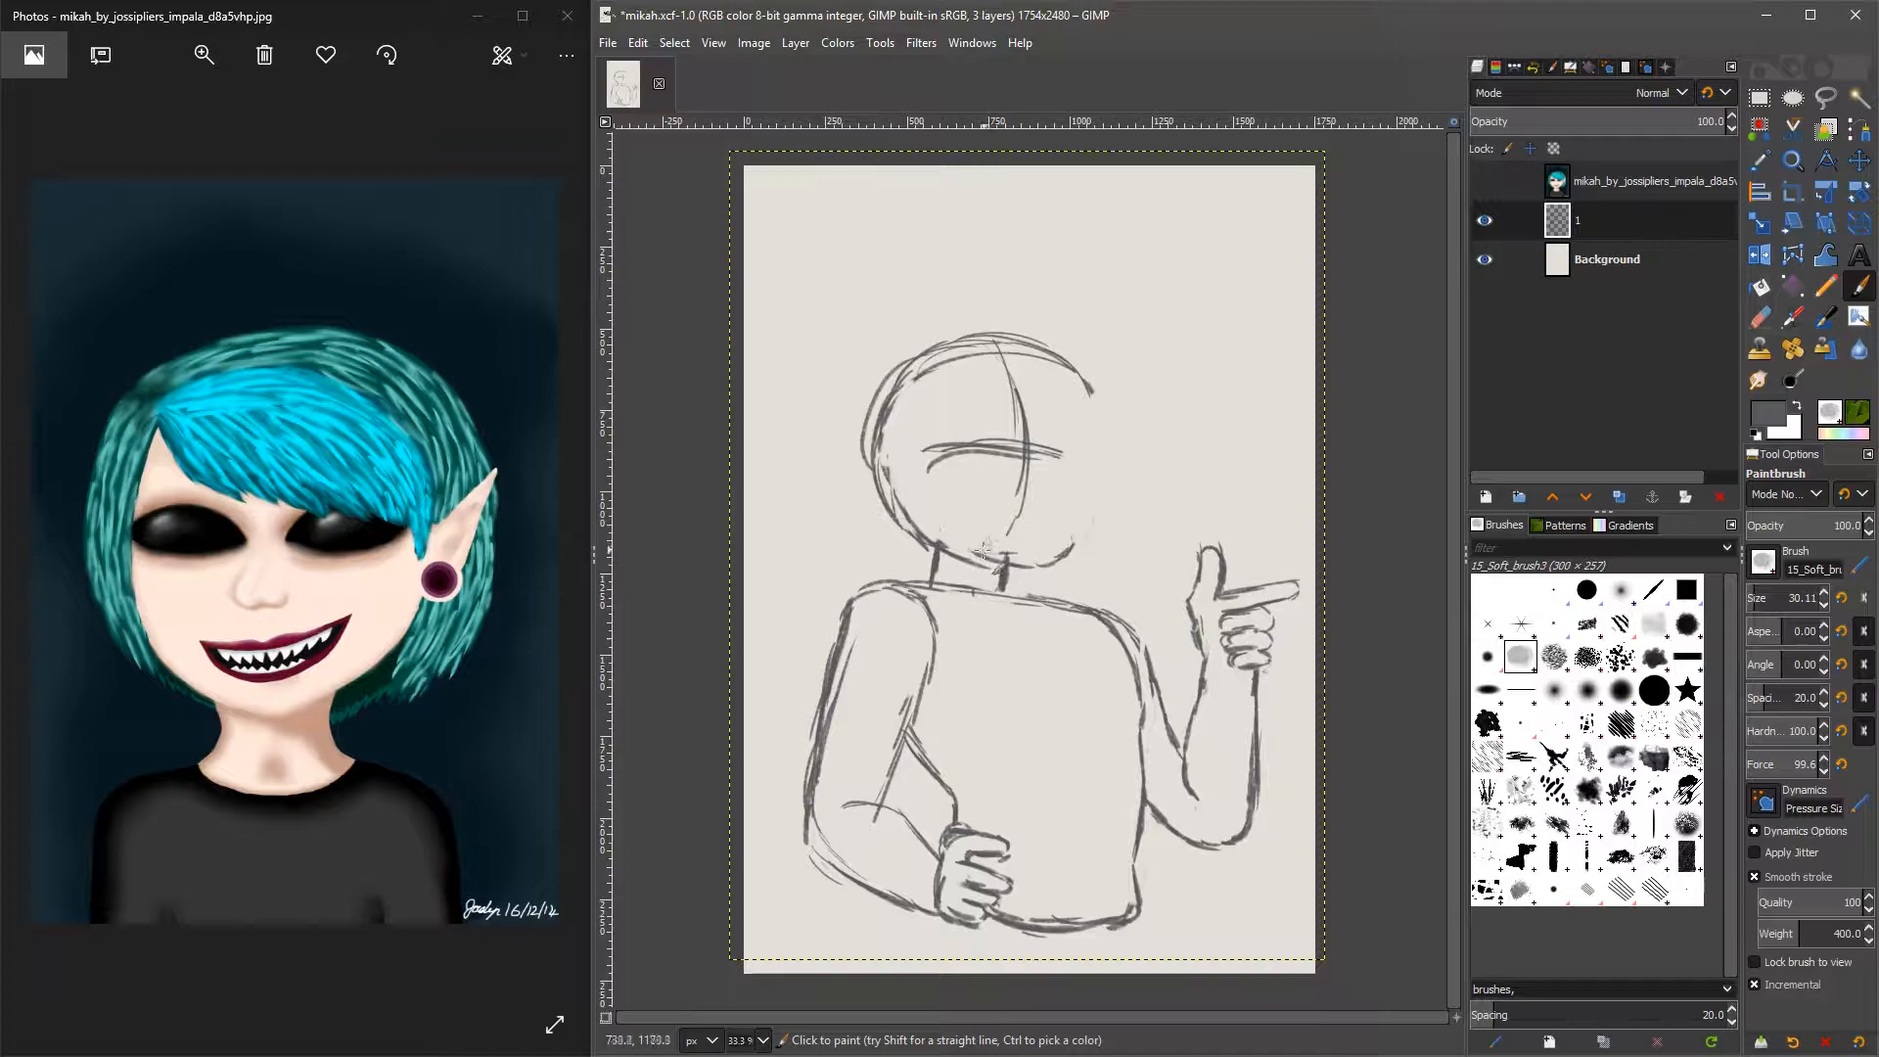
Sketch the pointed elf ear, eyes, hair and toothy grin over the rough head.
{"action": "left_click", "coordinate": [1759, 317]}
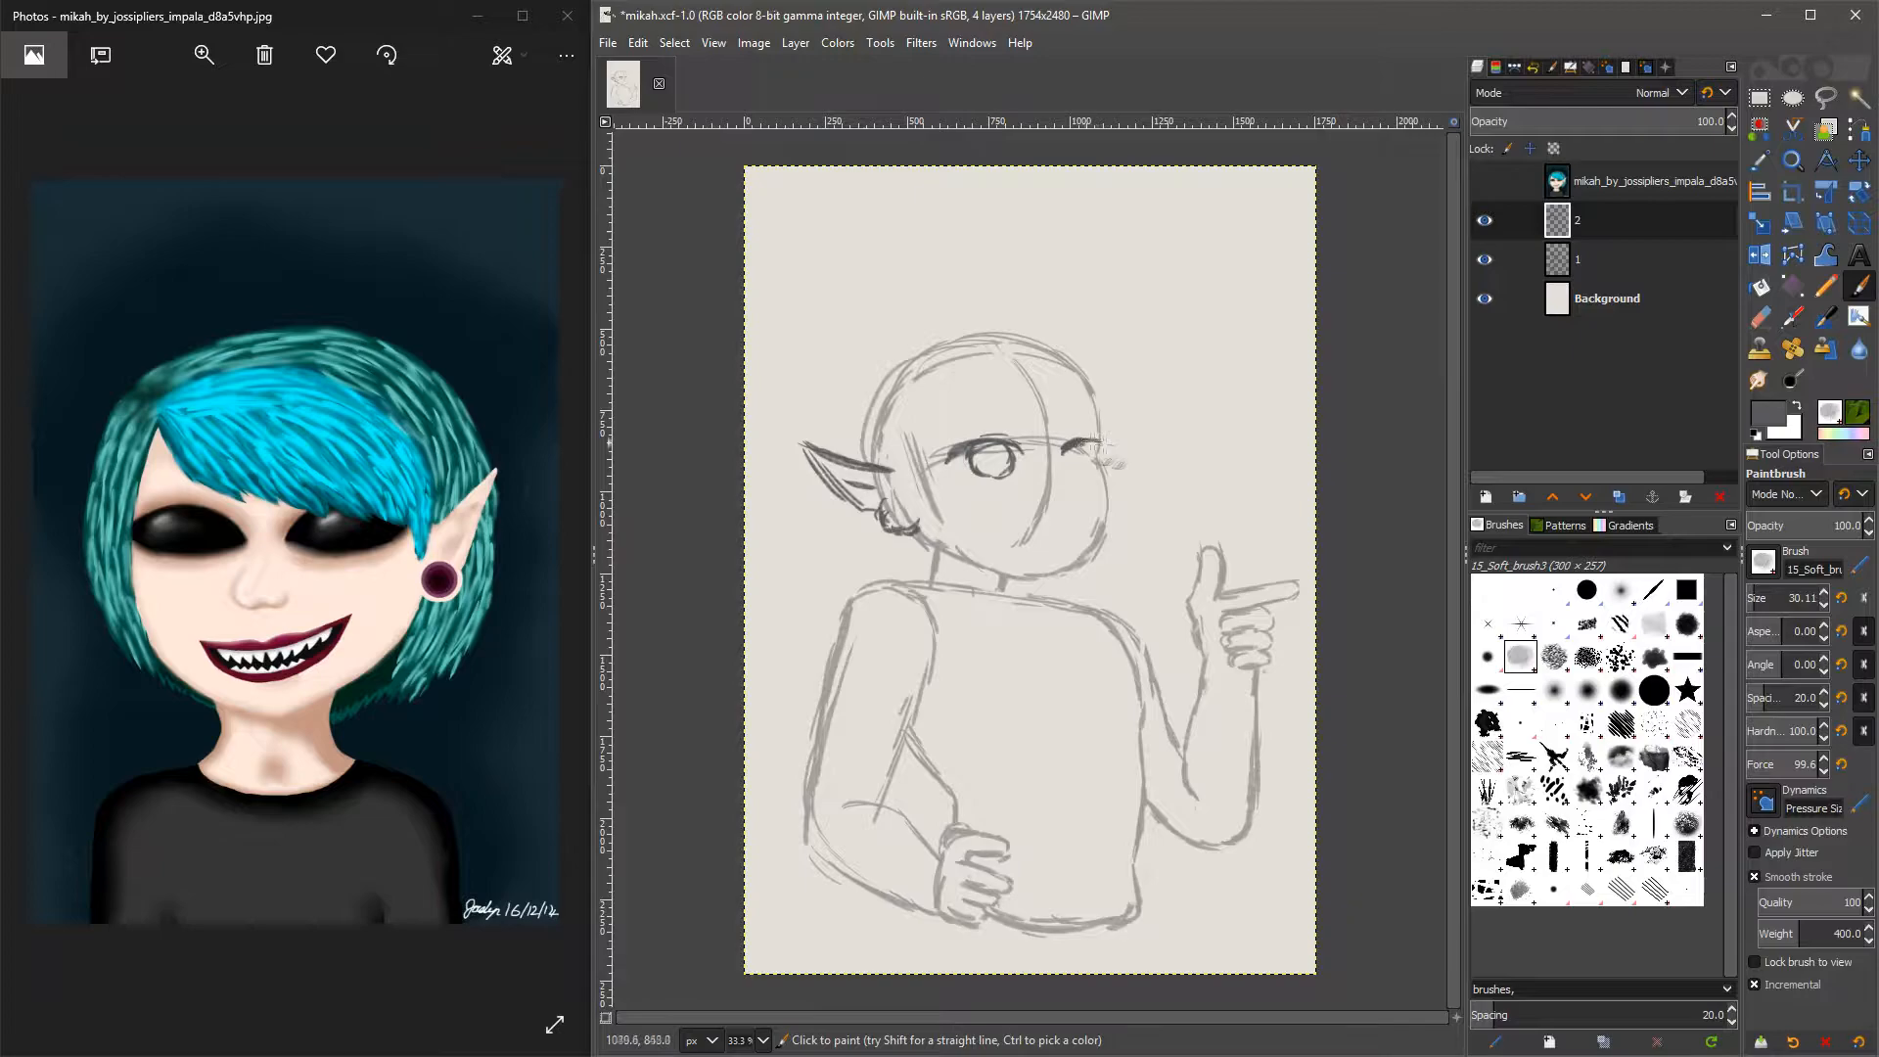
{"action": "left_click", "coordinate": [1072, 461]}
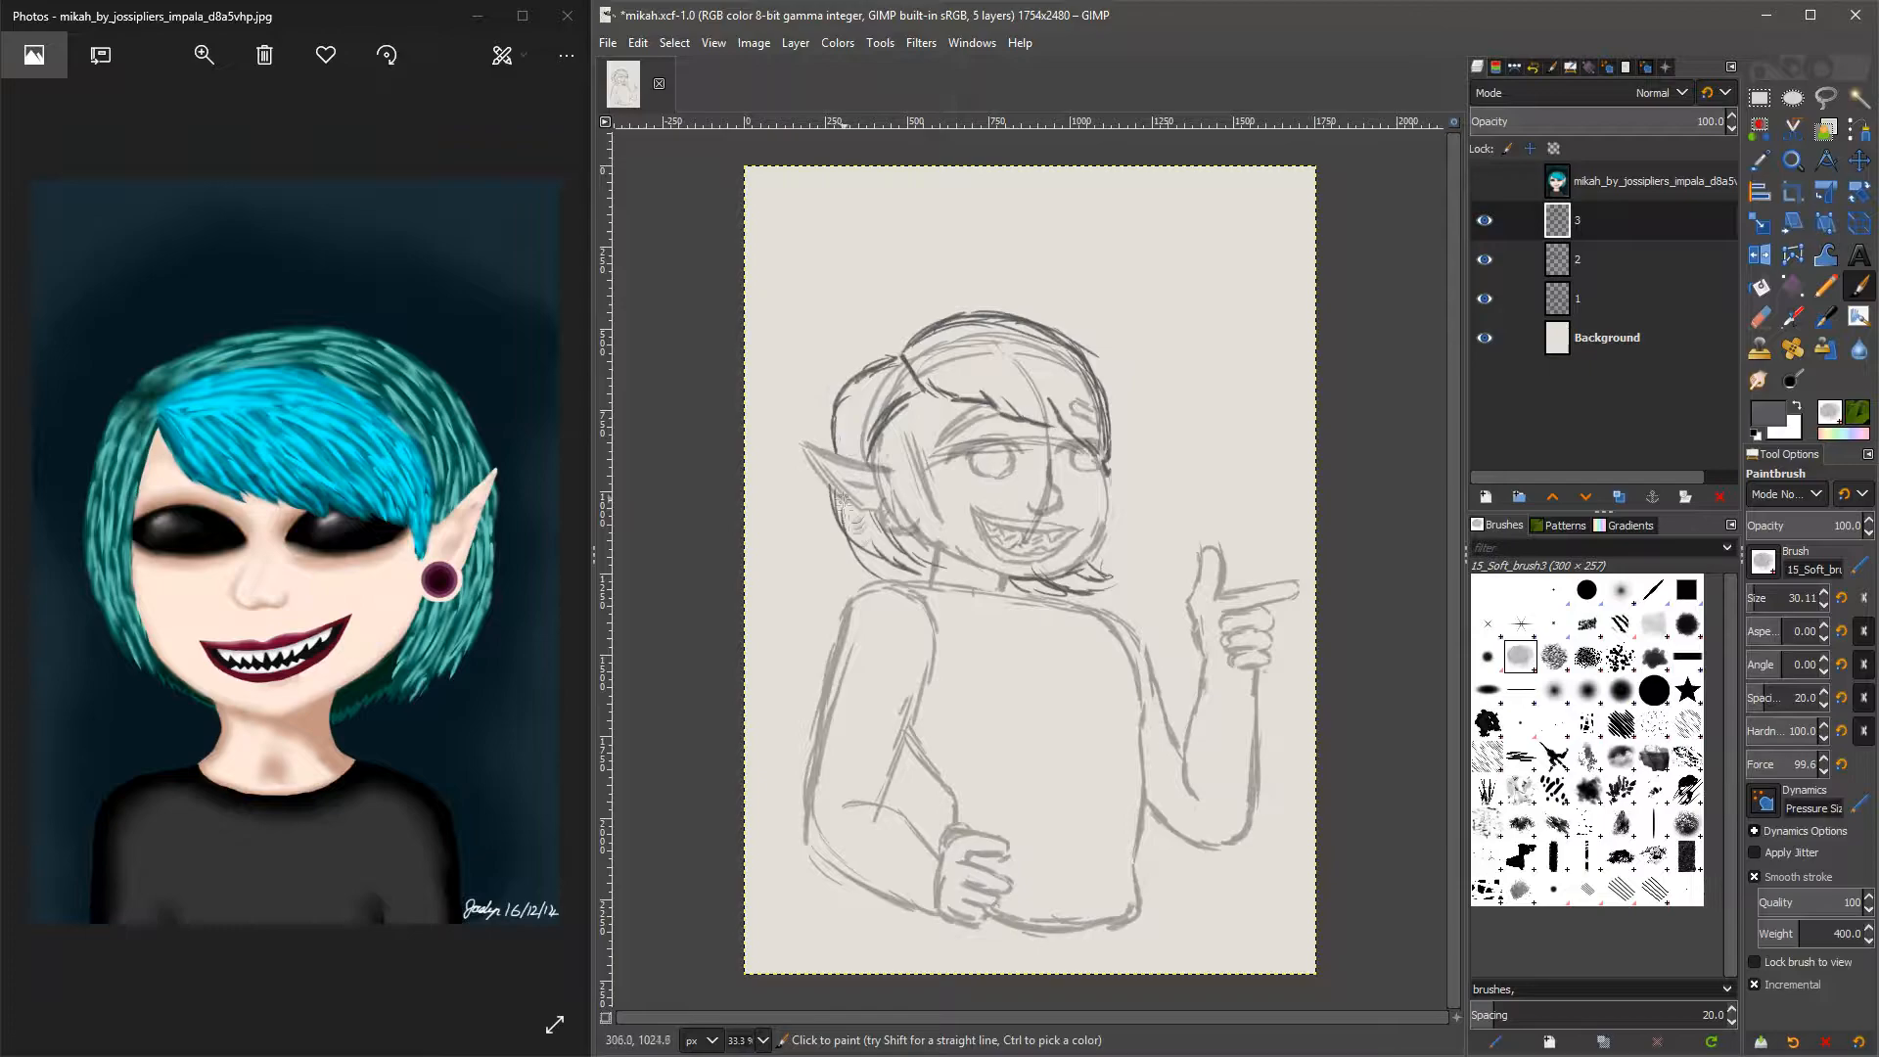
{"action": "left_click", "coordinate": [1760, 317]}
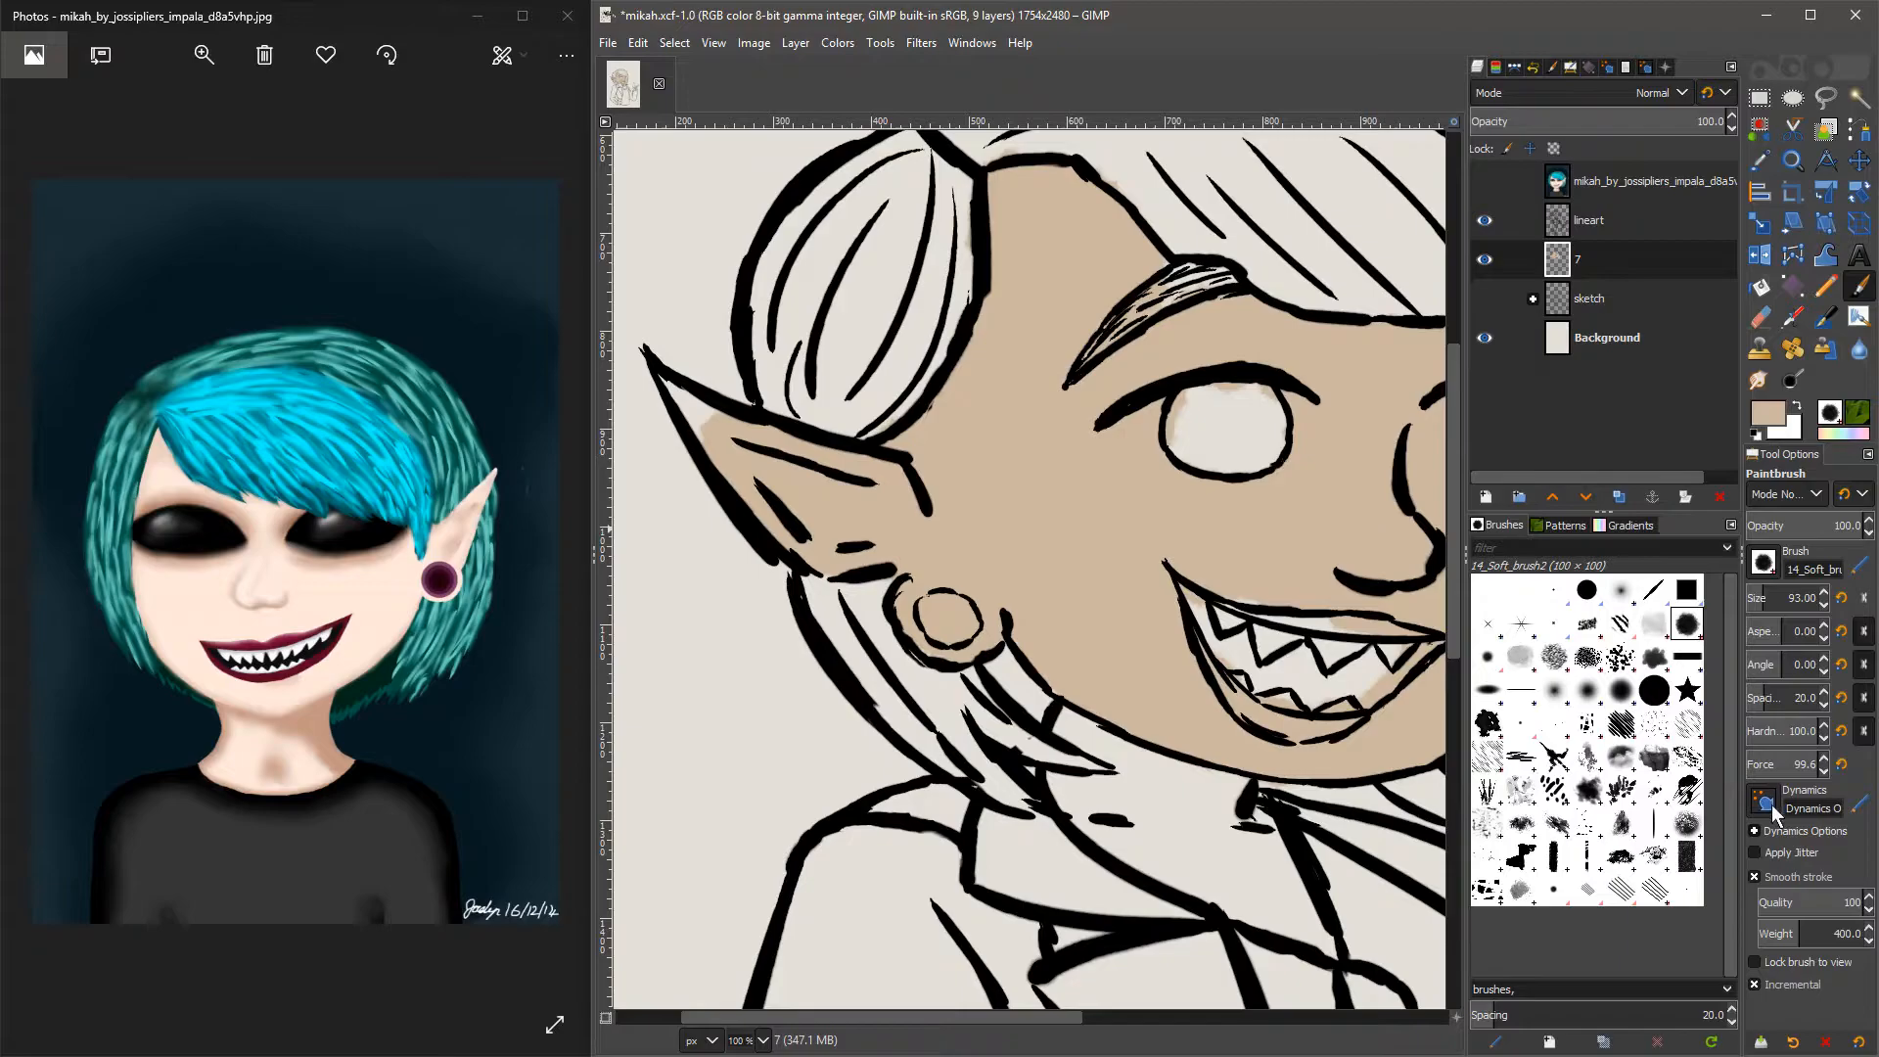
Paint pale highlights onto the face and neck skin with a smaller soft brush.
{"action": "scroll", "scroll_direction": "down", "scroll_amount": 3}
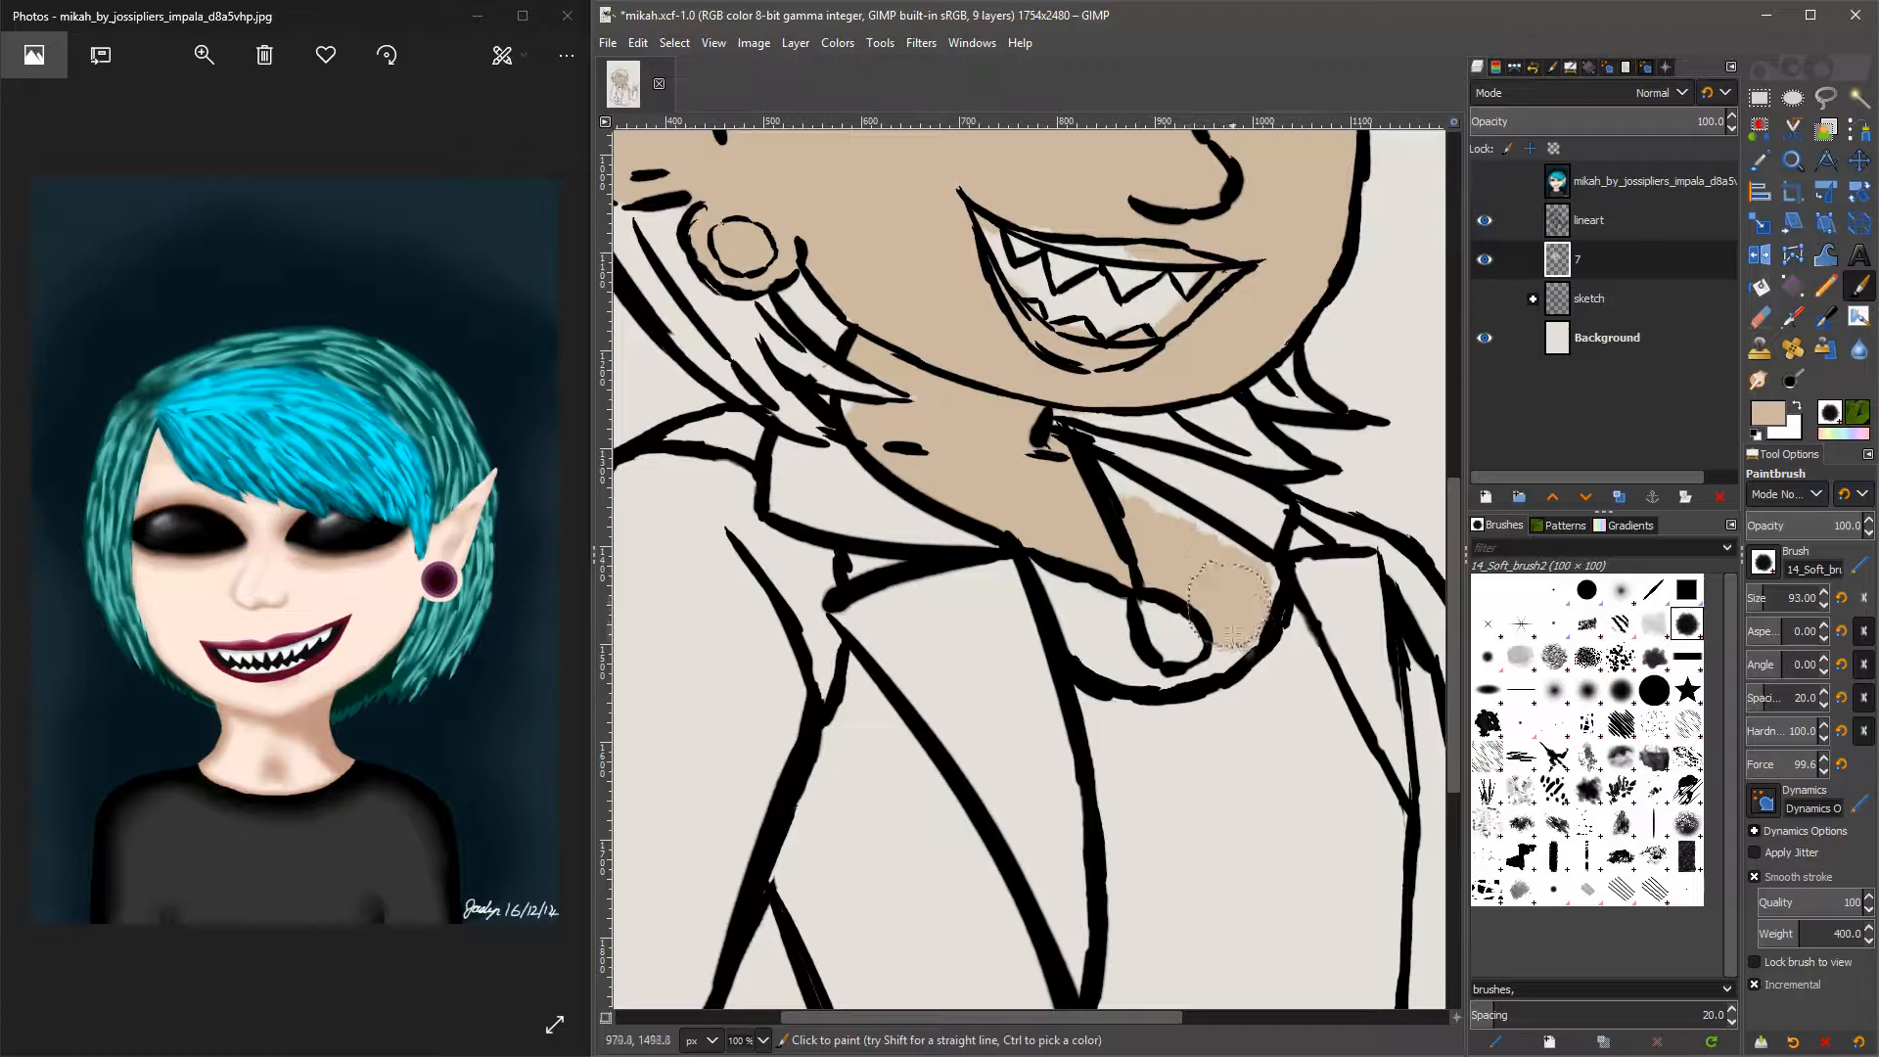
{"action": "scroll", "scroll_direction": "down", "scroll_amount": 3}
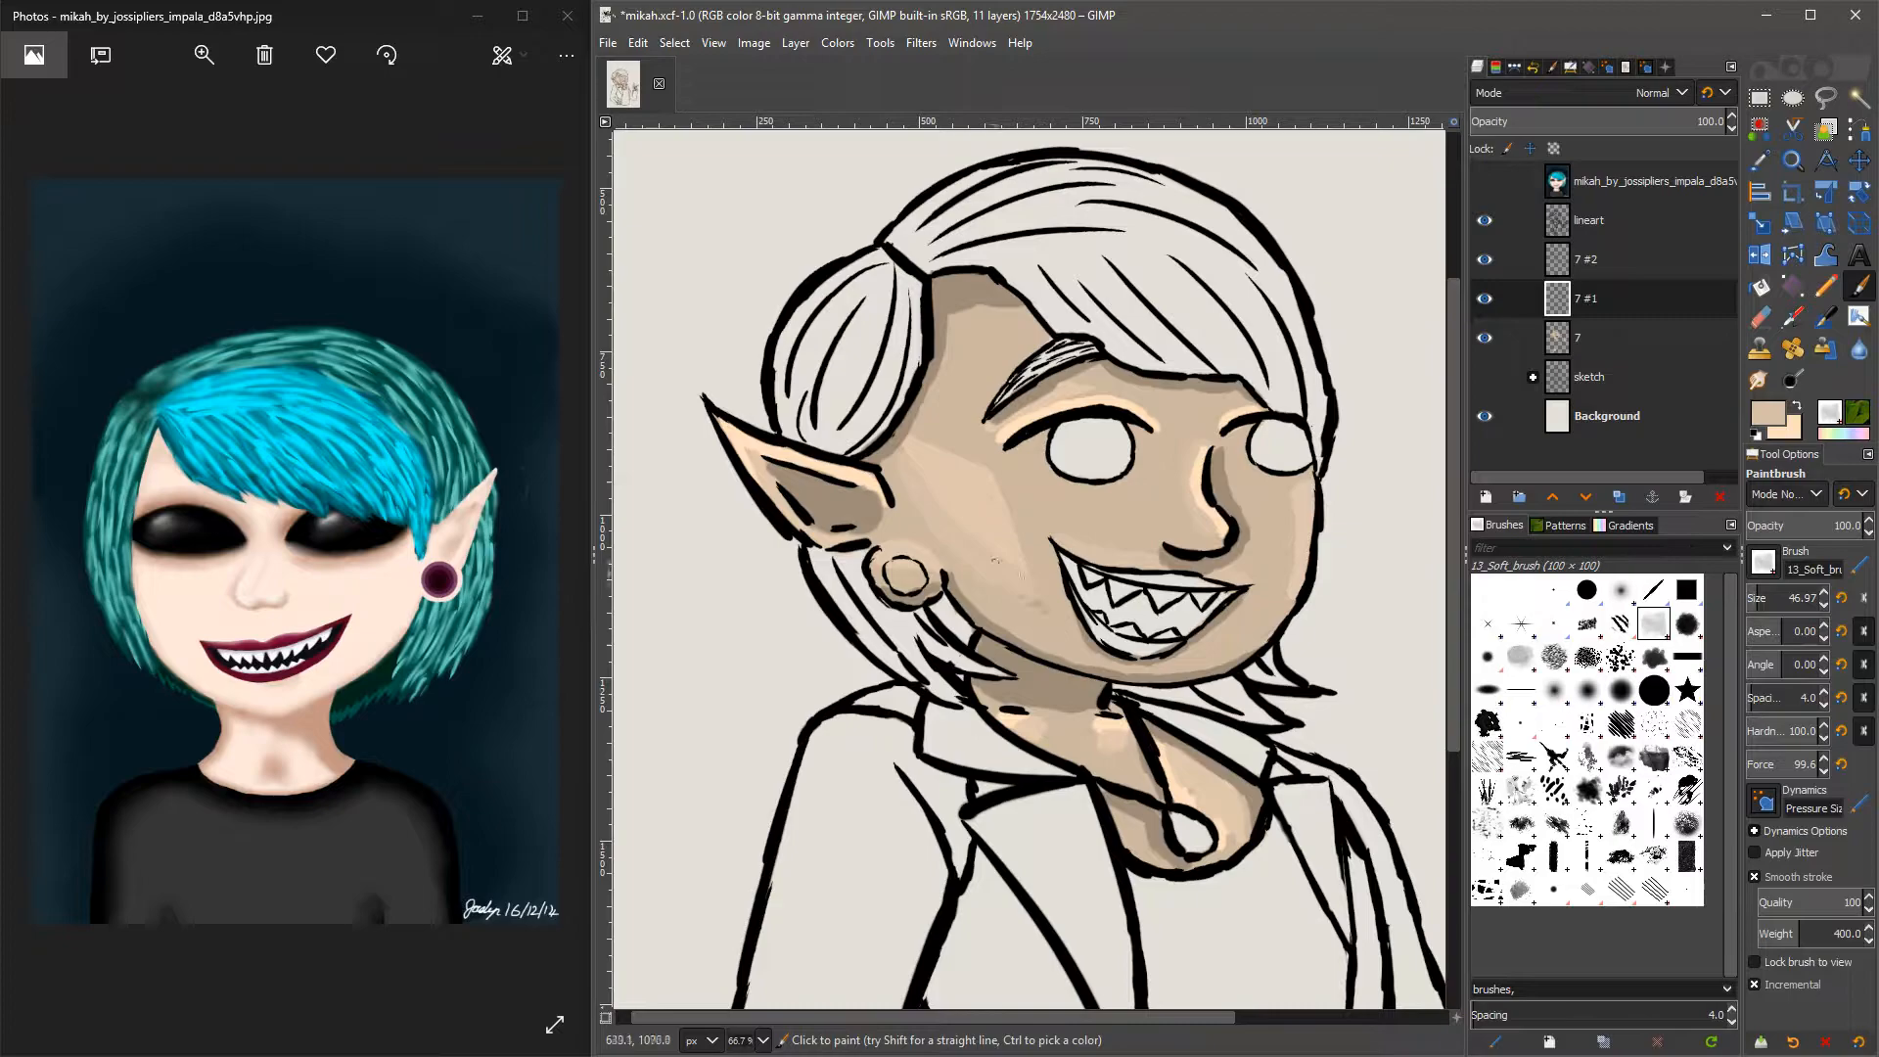
{"action": "left_click", "coordinate": [1484, 376]}
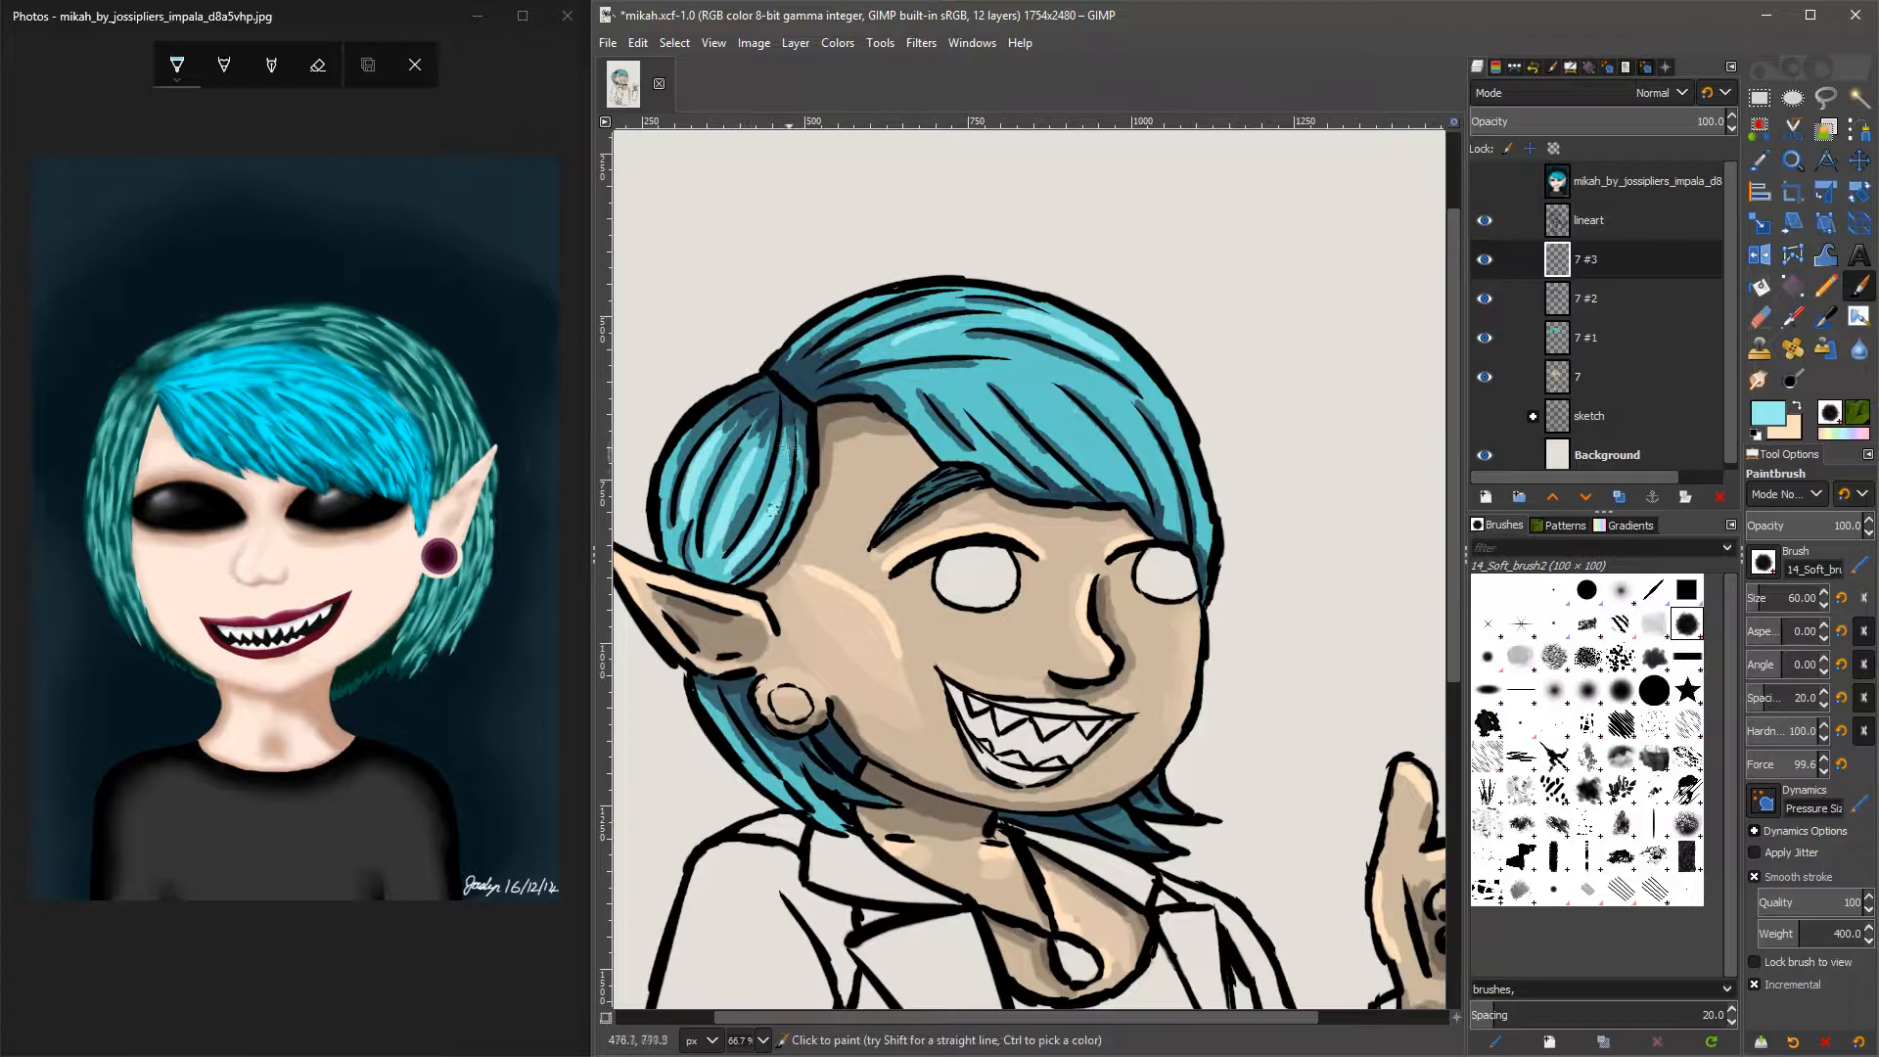
Paint turquoise strands into the hair, adding lighter streaks and darker shading.
{"action": "left_click", "coordinate": [1048, 407]}
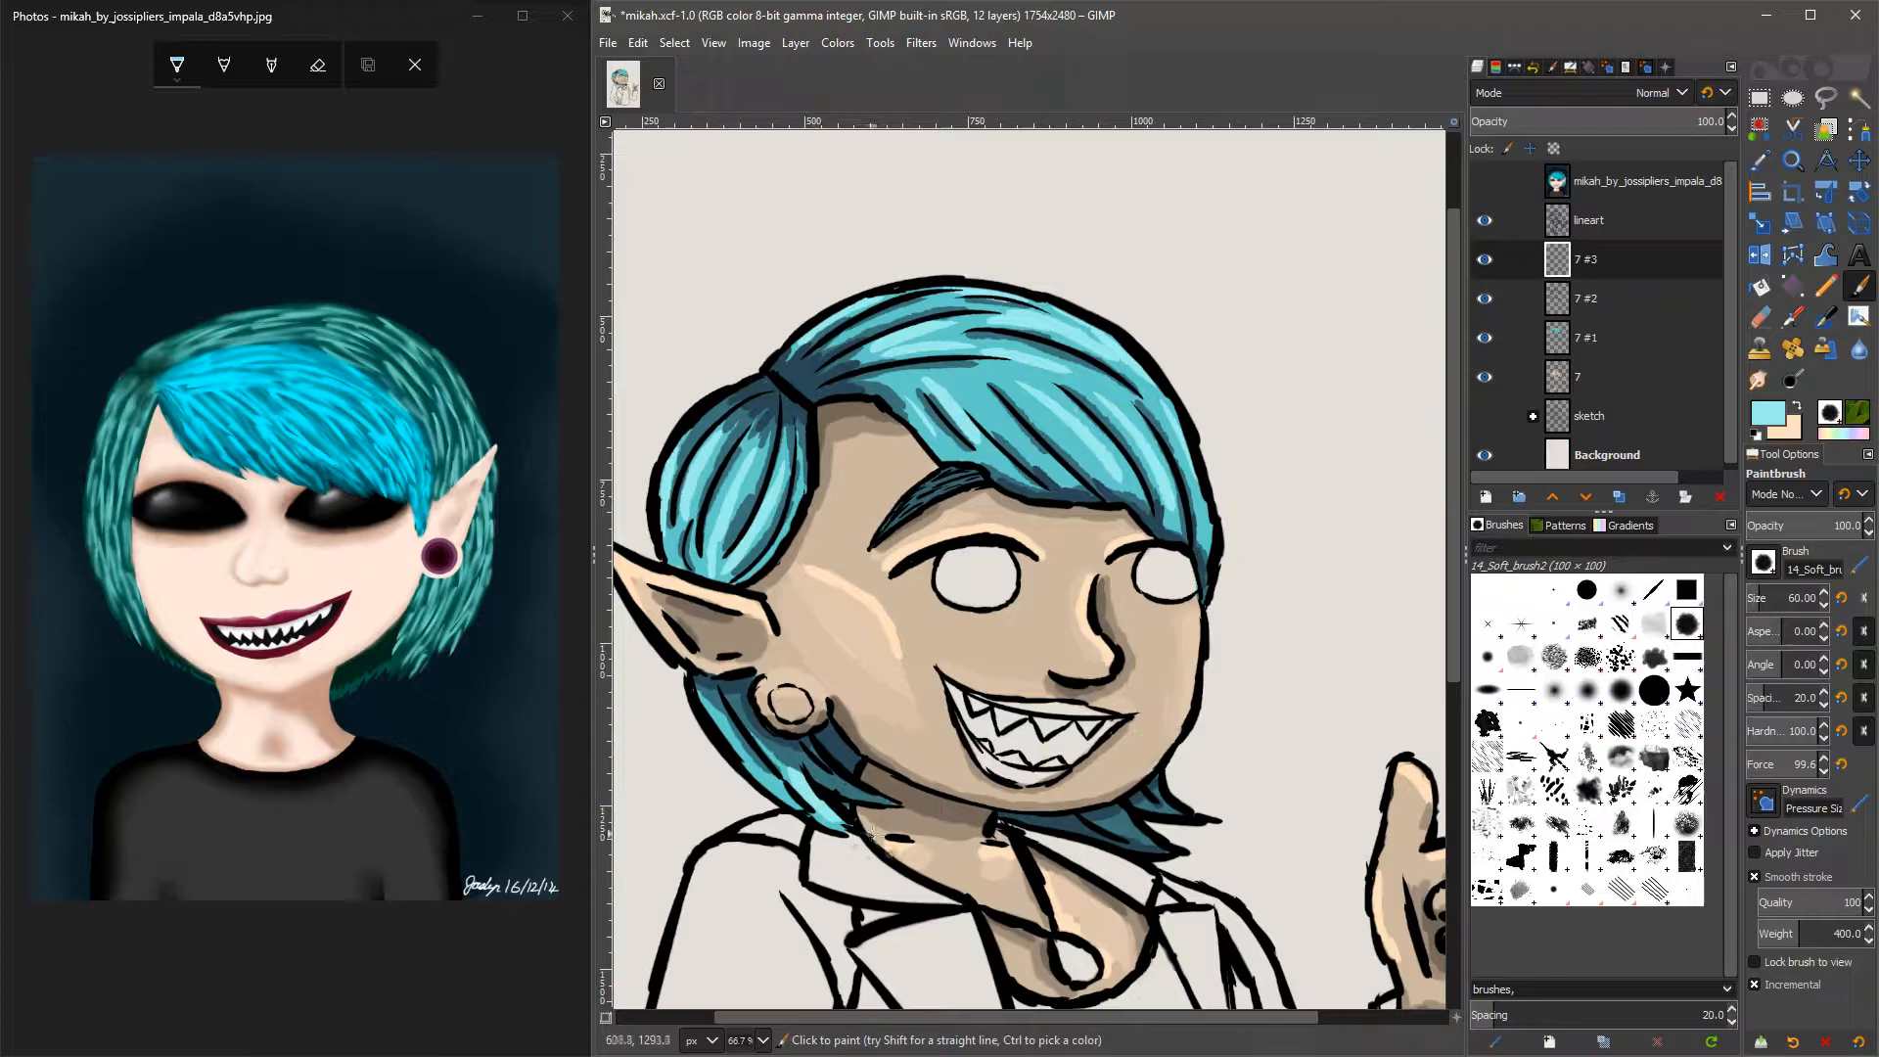
{"action": "left_click", "coordinate": [1792, 161]}
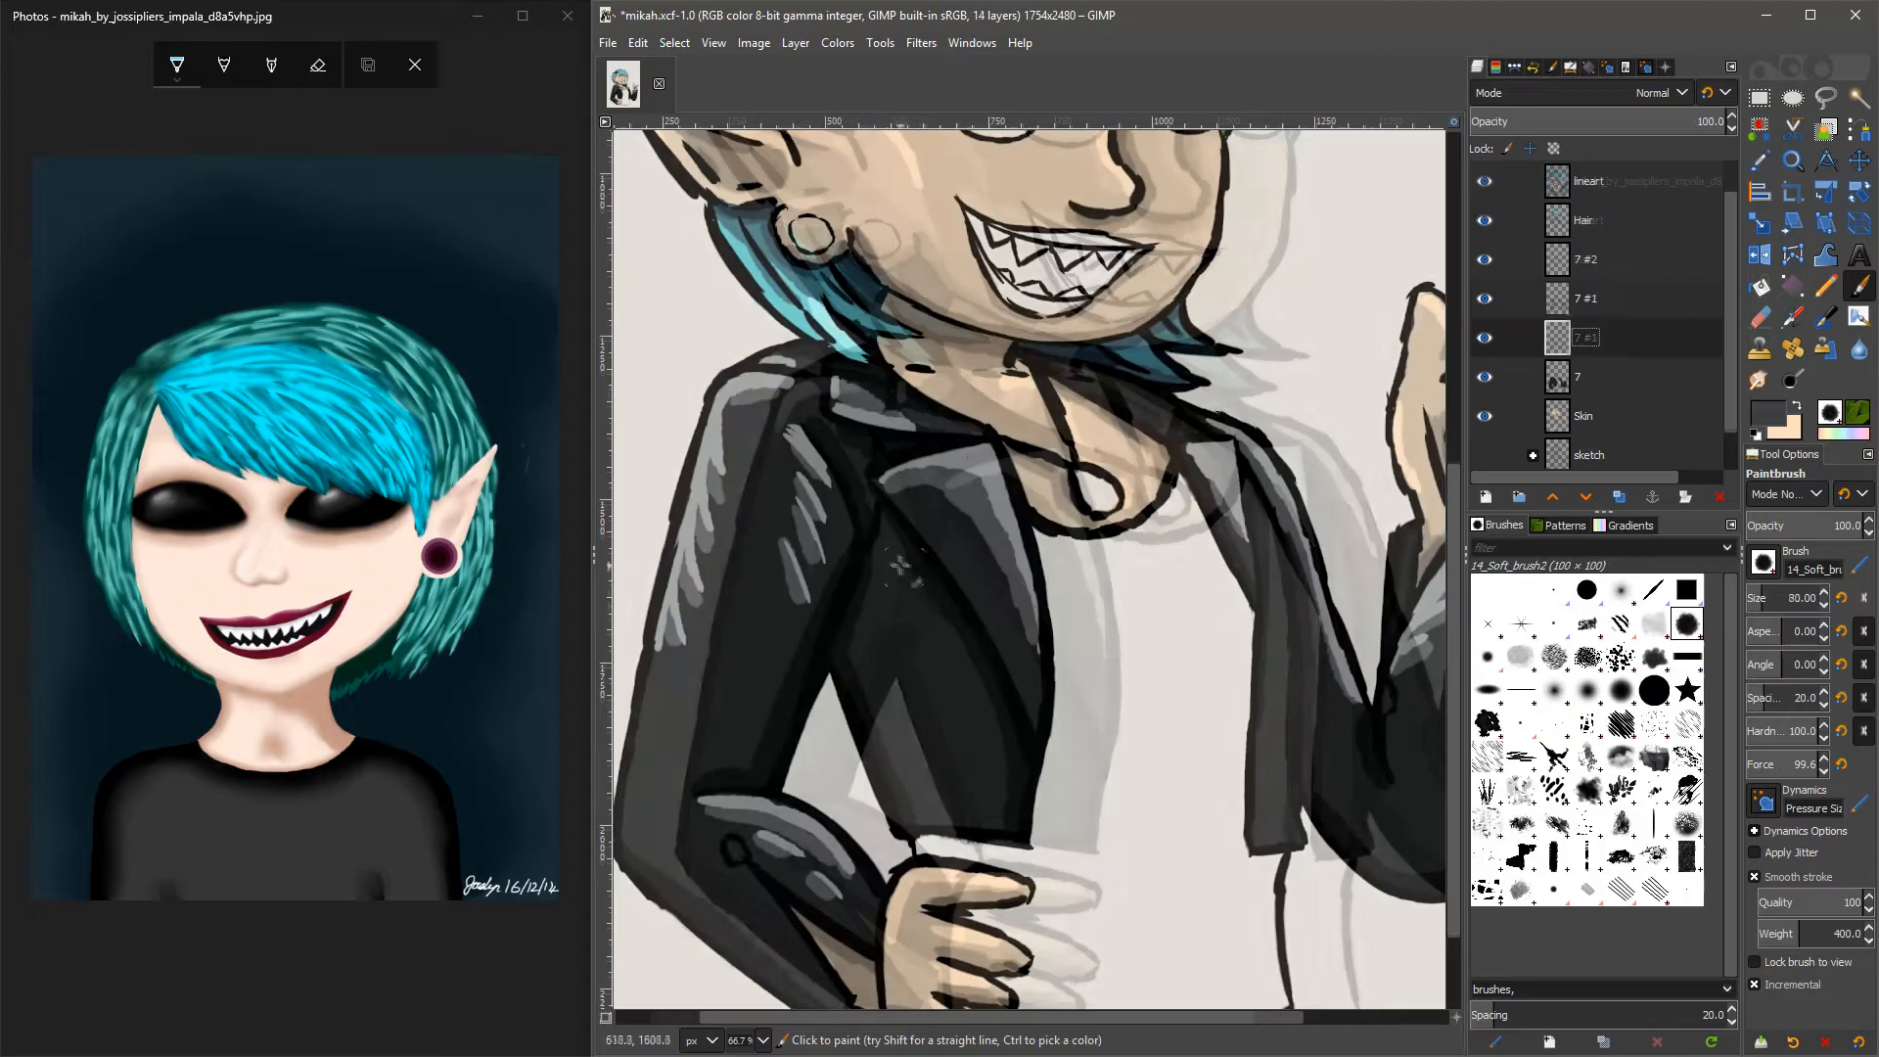
Paint the jacket dark grey leather with lighter highlight strokes on its own layer.
{"action": "scroll", "scroll_direction": "down", "scroll_amount": 3}
{"action": "type", "text": "Jacket"}
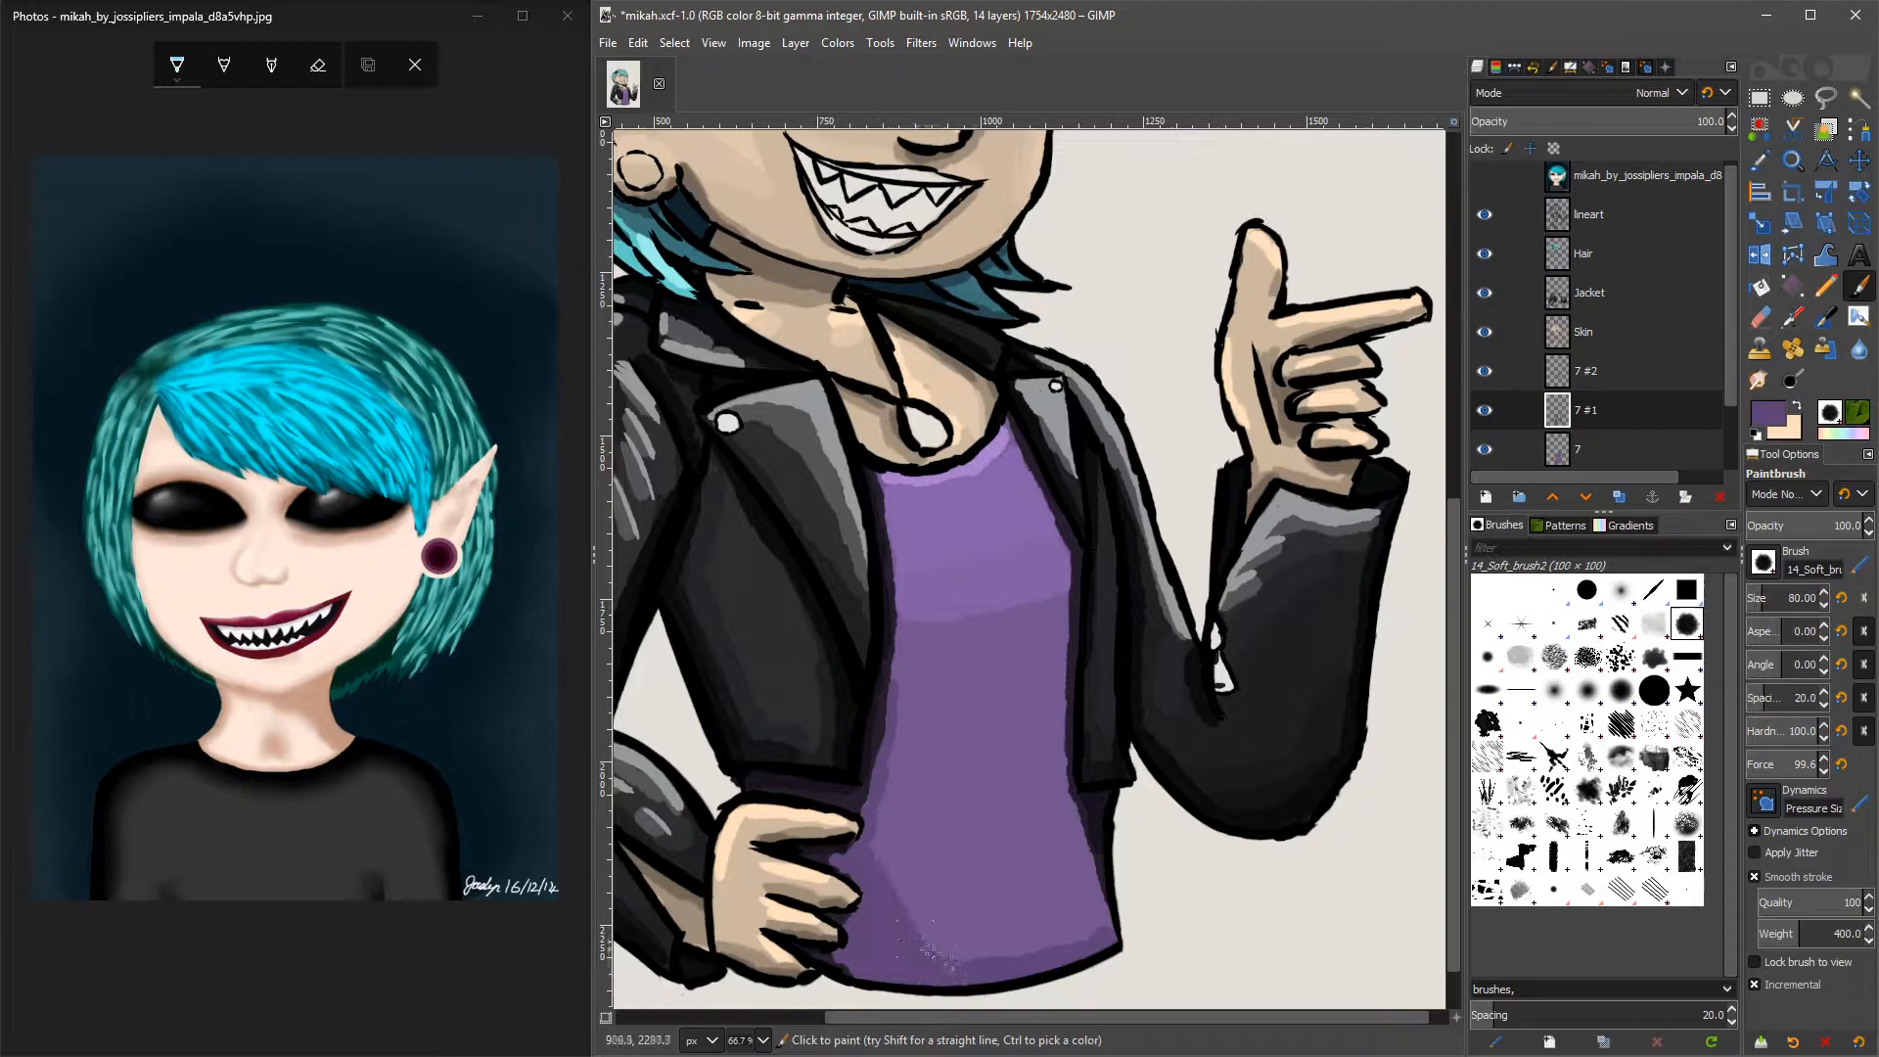
Choose a darker purple shade and paint shading onto the purple top.
{"action": "left_click", "coordinate": [1761, 411]}
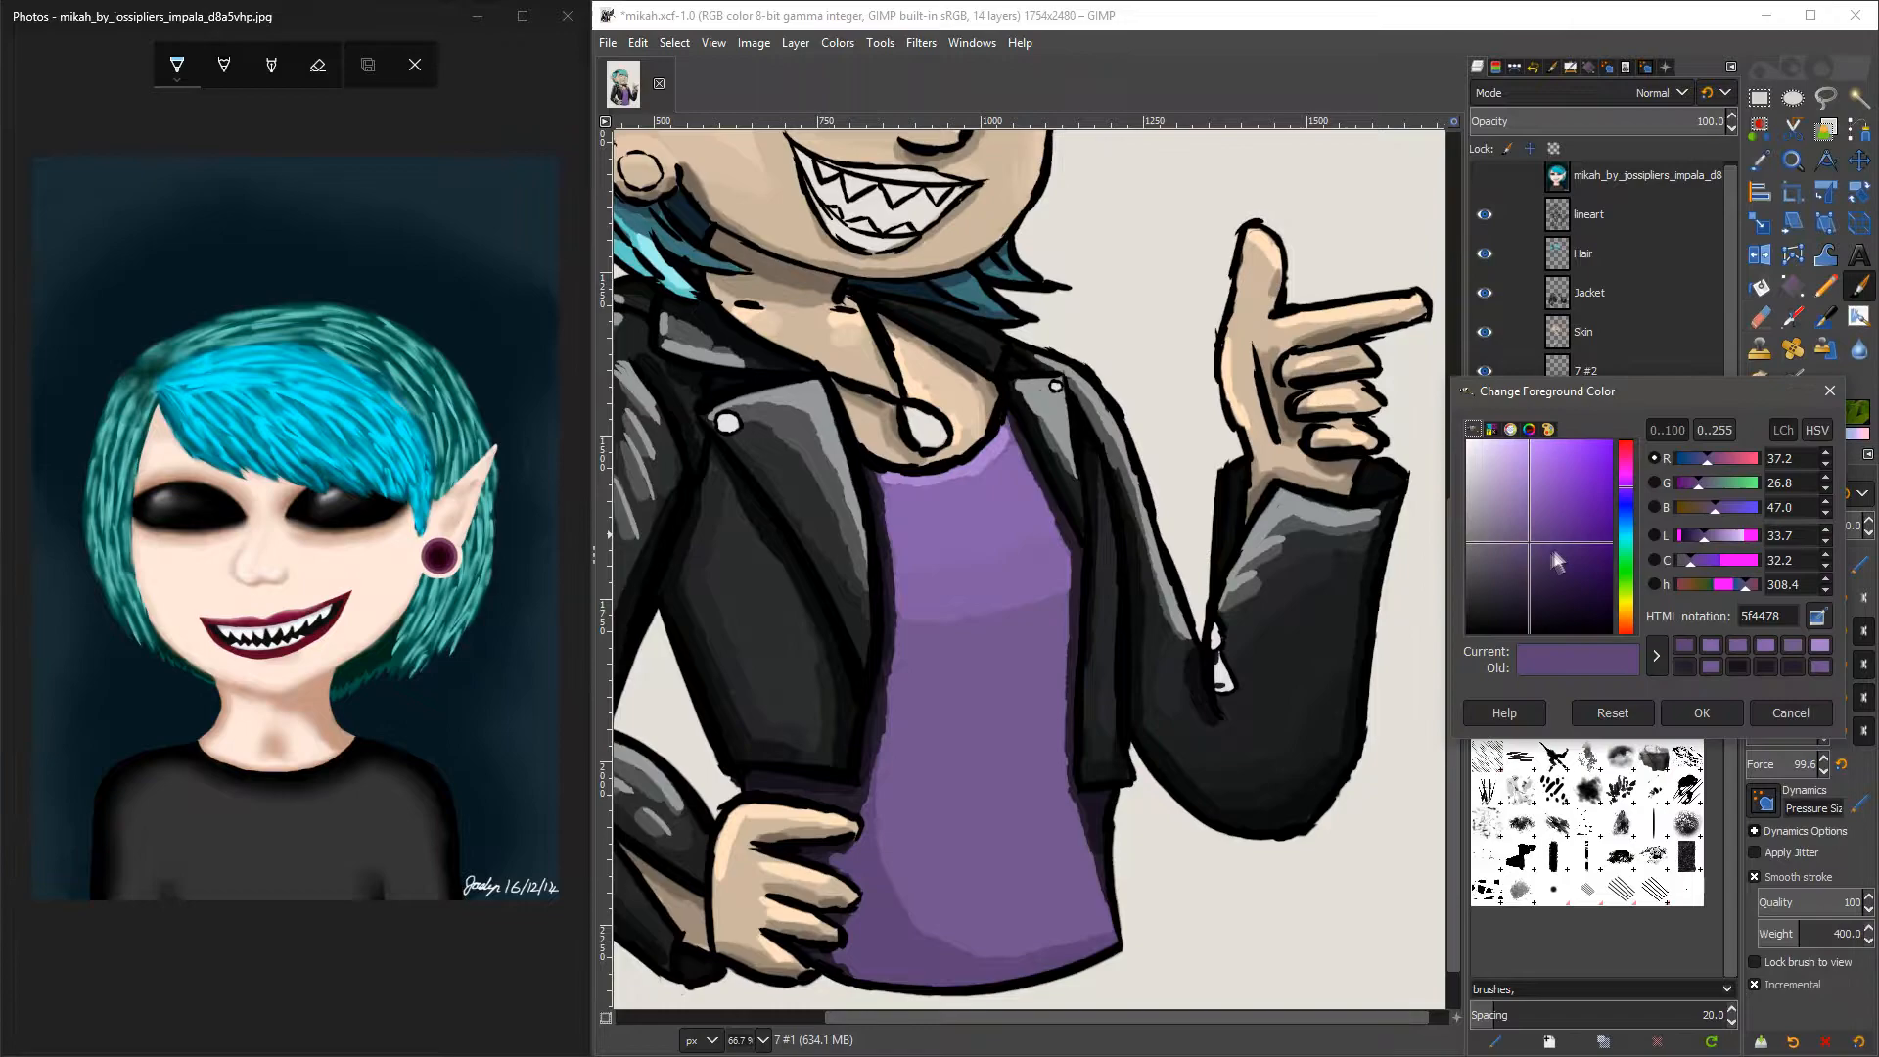
{"action": "left_click", "coordinate": [1698, 711]}
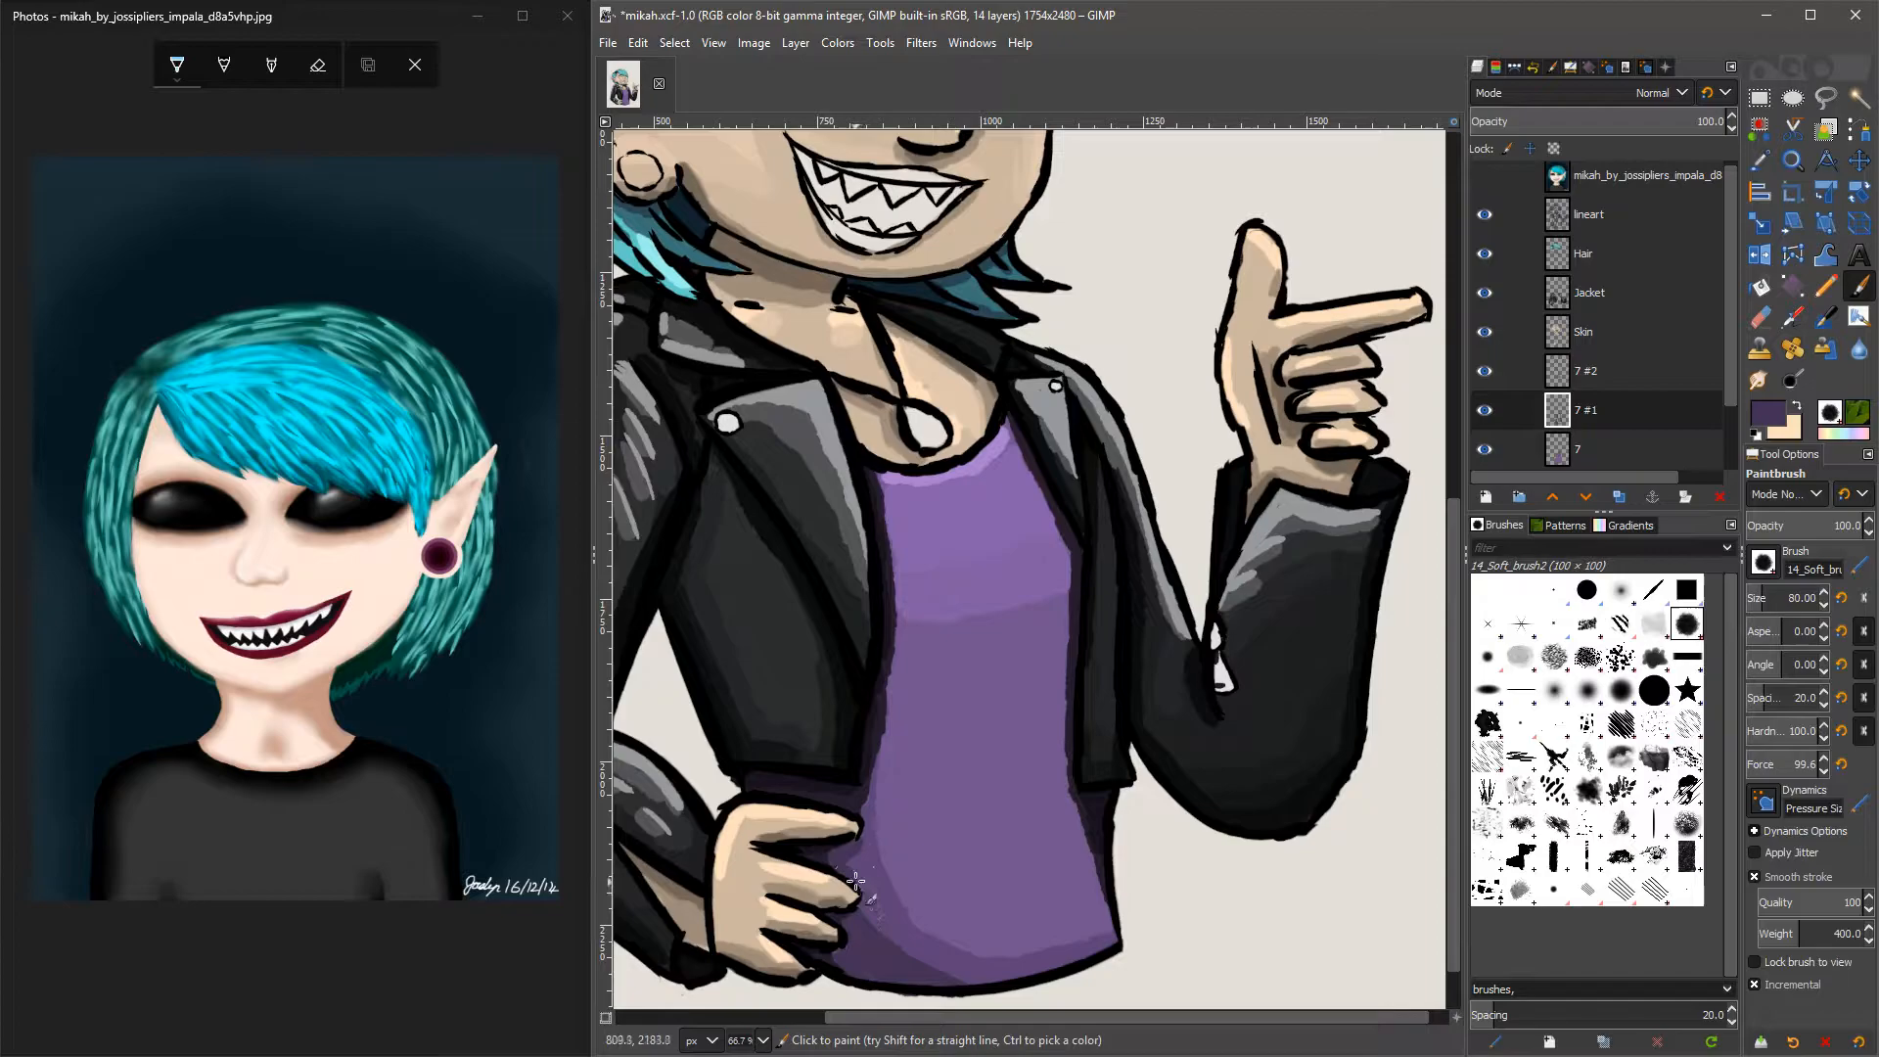
{"action": "scroll", "scroll_direction": "down", "scroll_amount": 3}
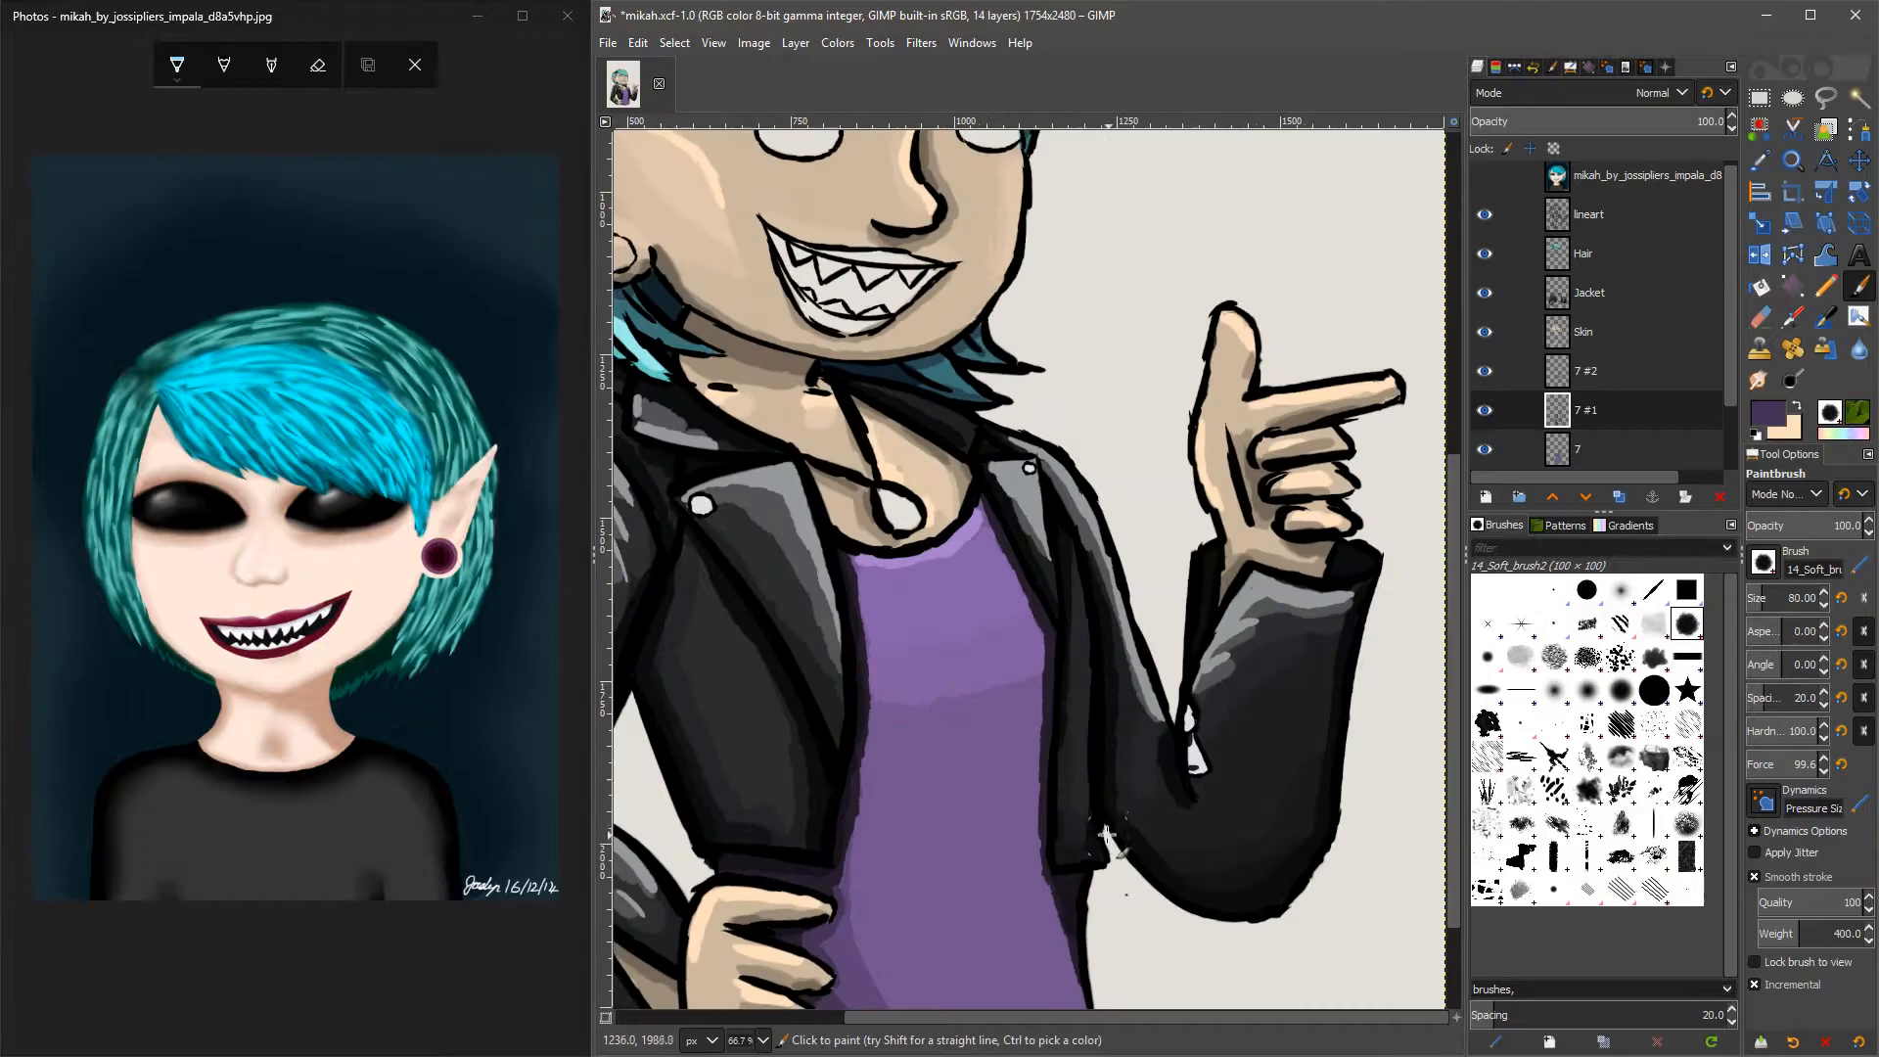
{"action": "scroll", "scroll_direction": "down", "scroll_amount": 3}
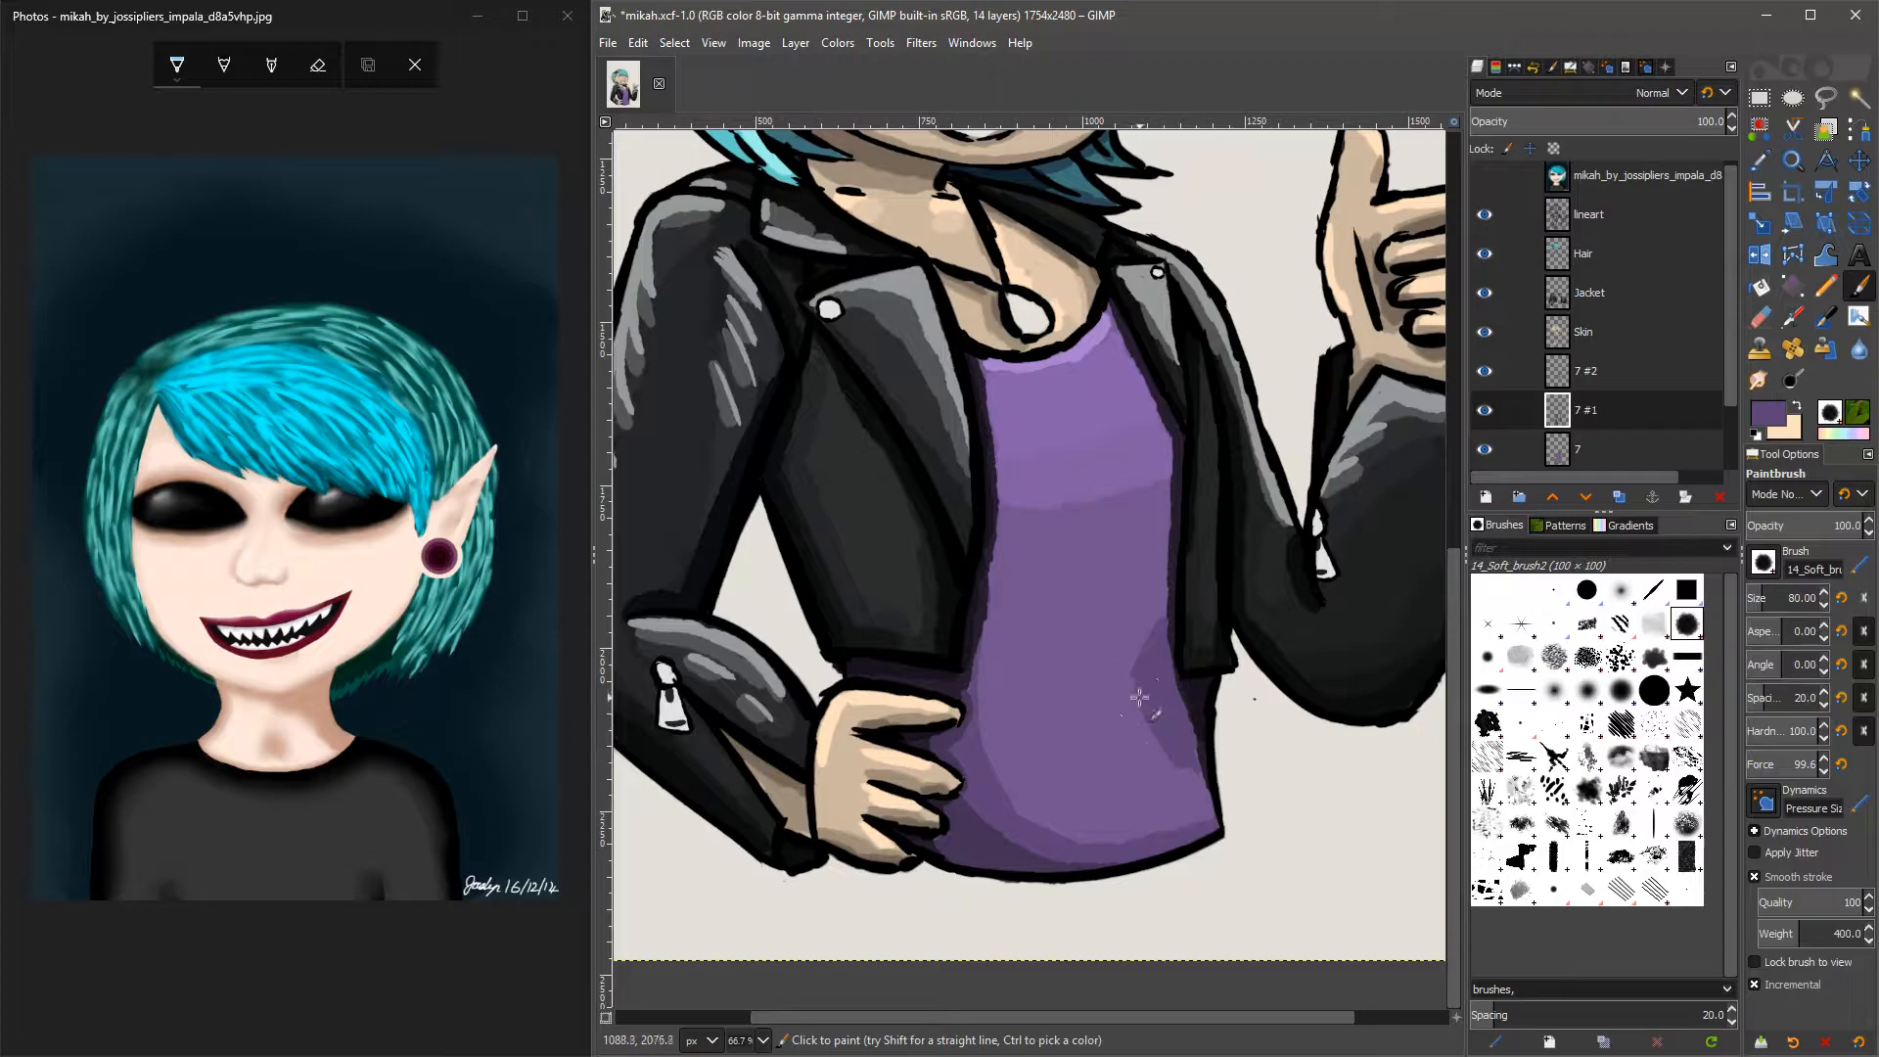
{"action": "left_click", "coordinate": [1759, 316]}
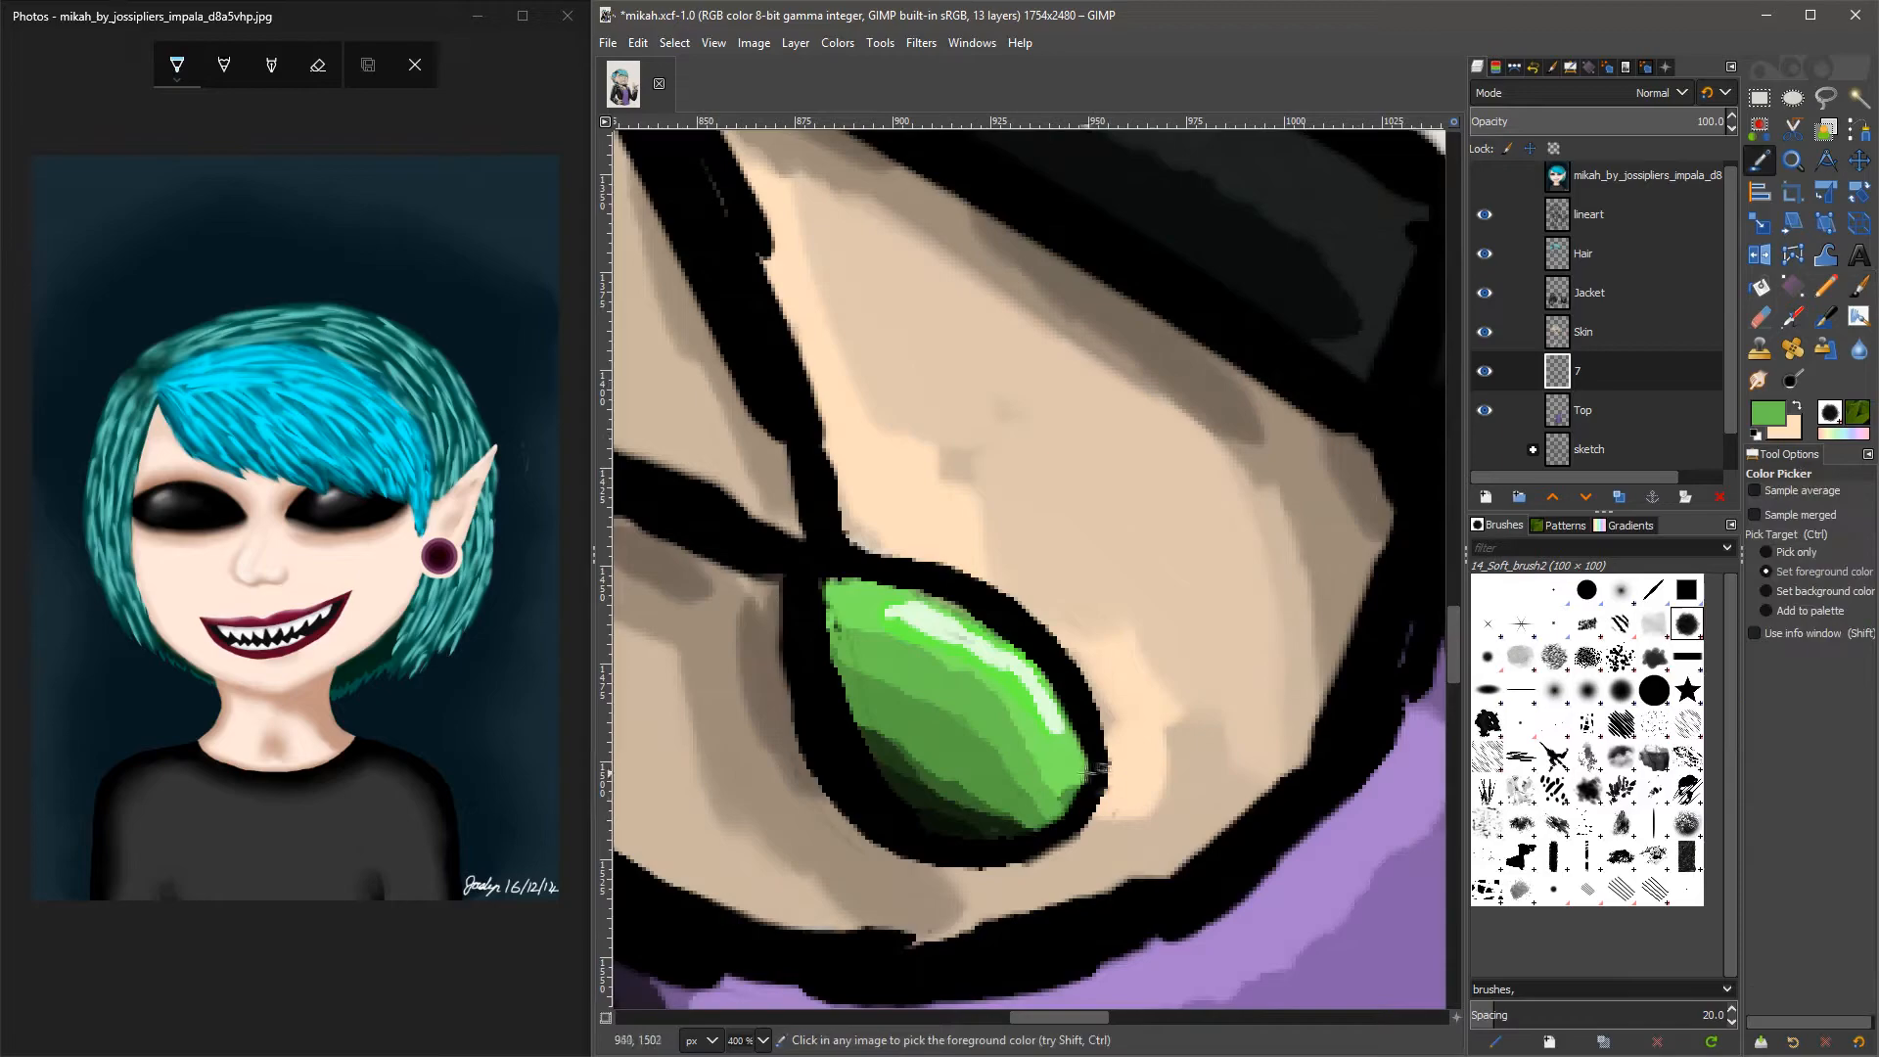
Sample the pendant's green and paint a light highlight on the pendant.
{"action": "left_click", "coordinate": [1759, 317]}
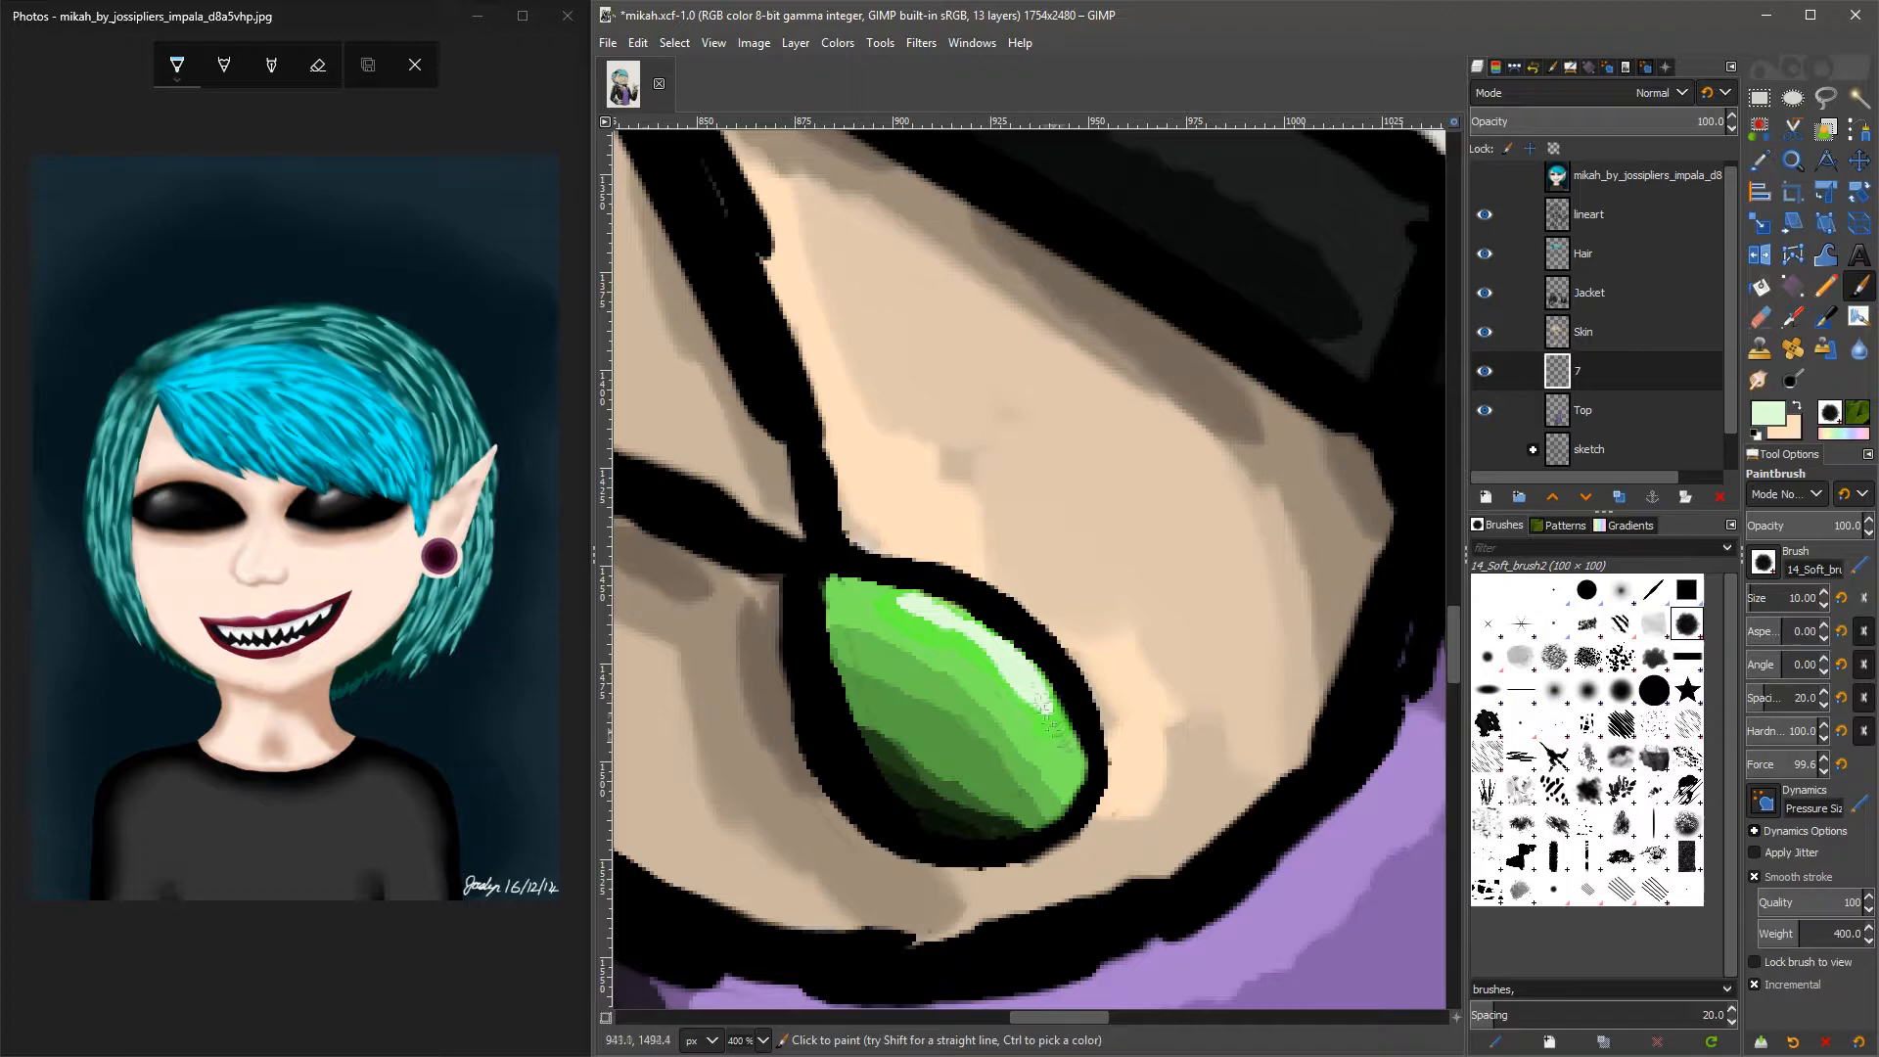
{"action": "left_click", "coordinate": [1774, 412]}
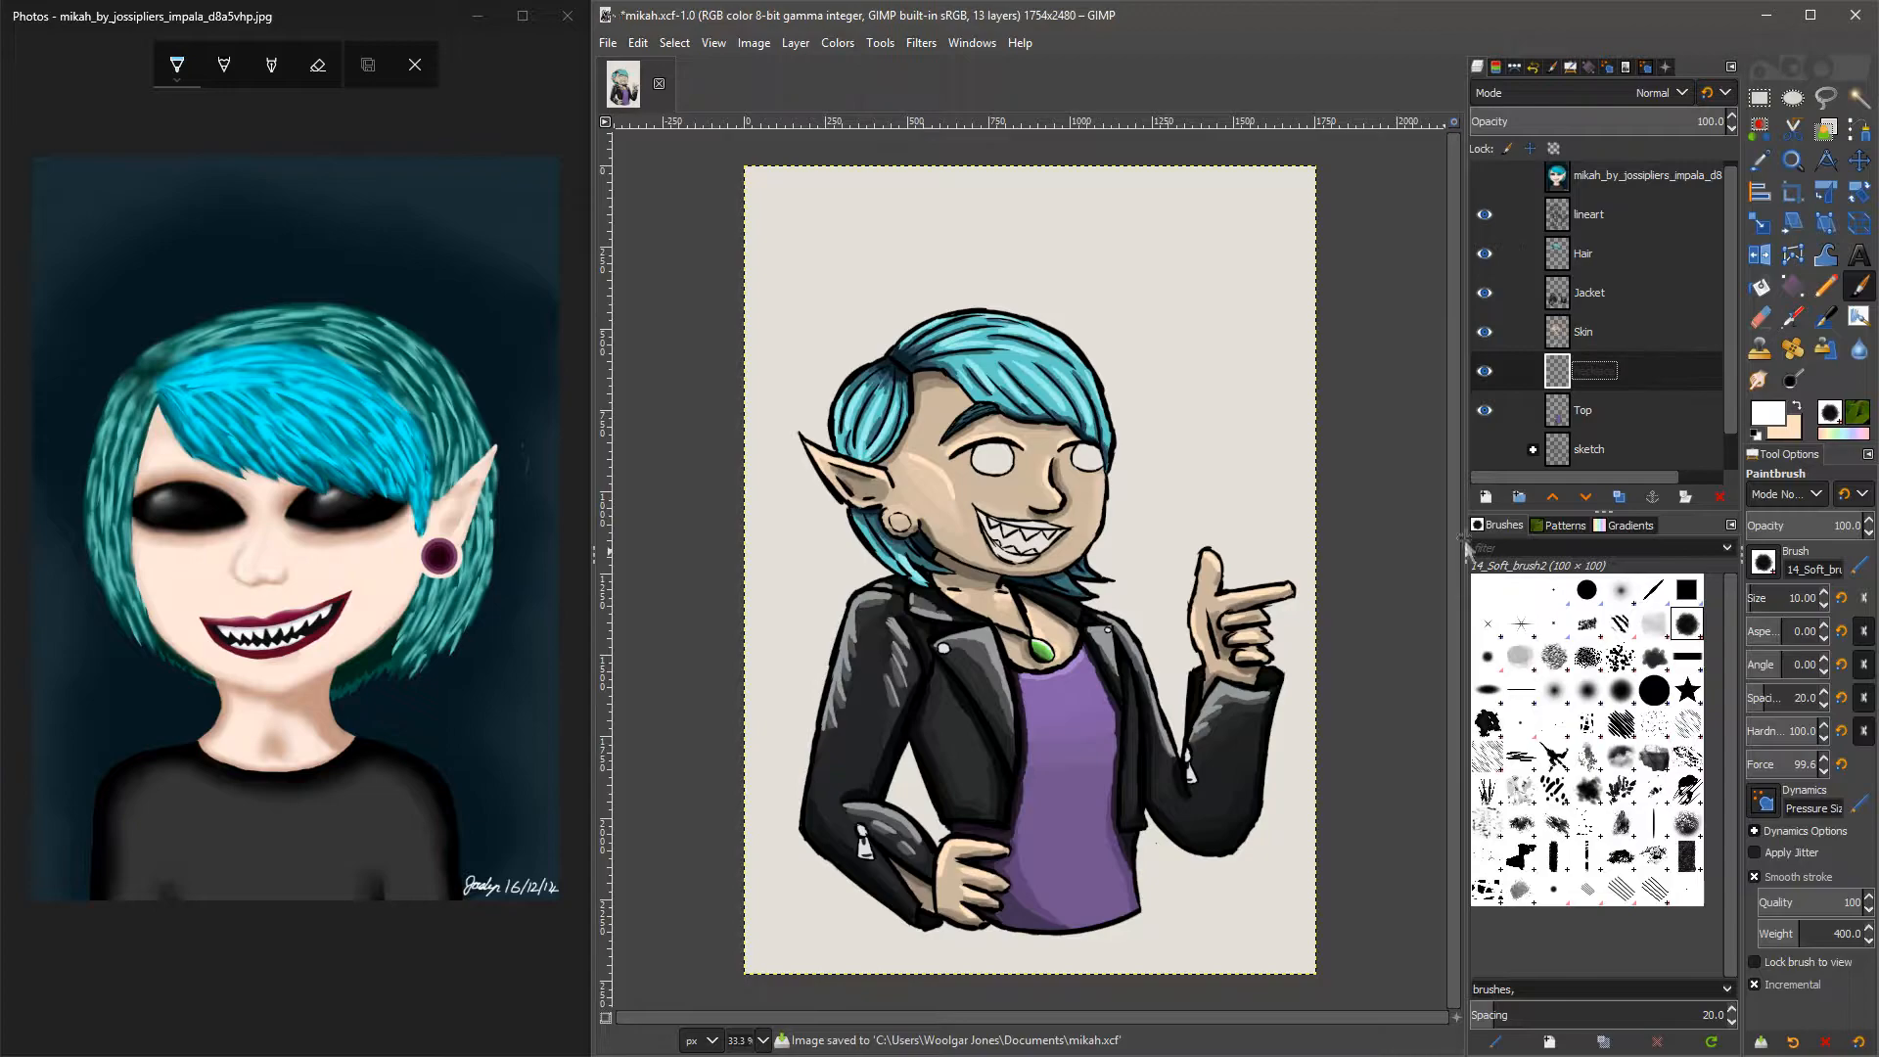
{"action": "left_click", "coordinate": [1774, 410]}
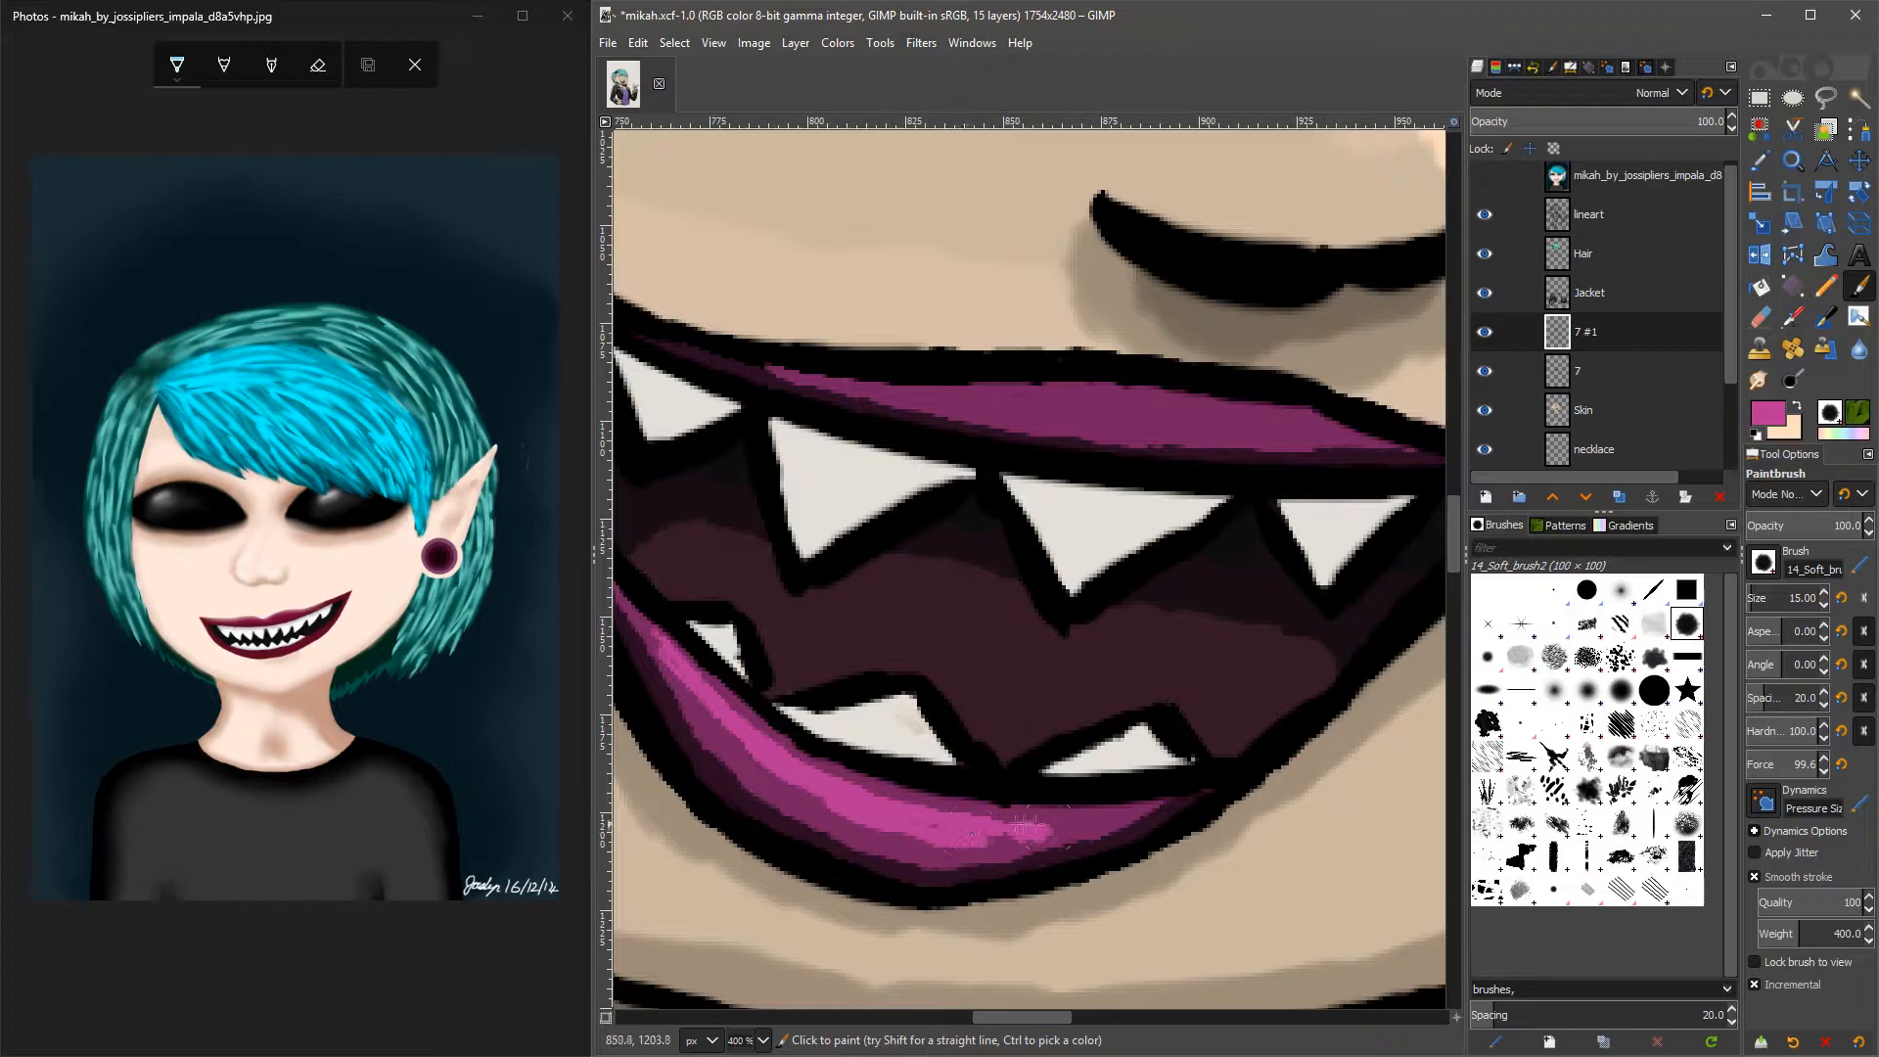
Paint the lips magenta and the mouth interior dark purple on a new layer.
{"action": "scroll", "scroll_direction": "down", "scroll_amount": 3}
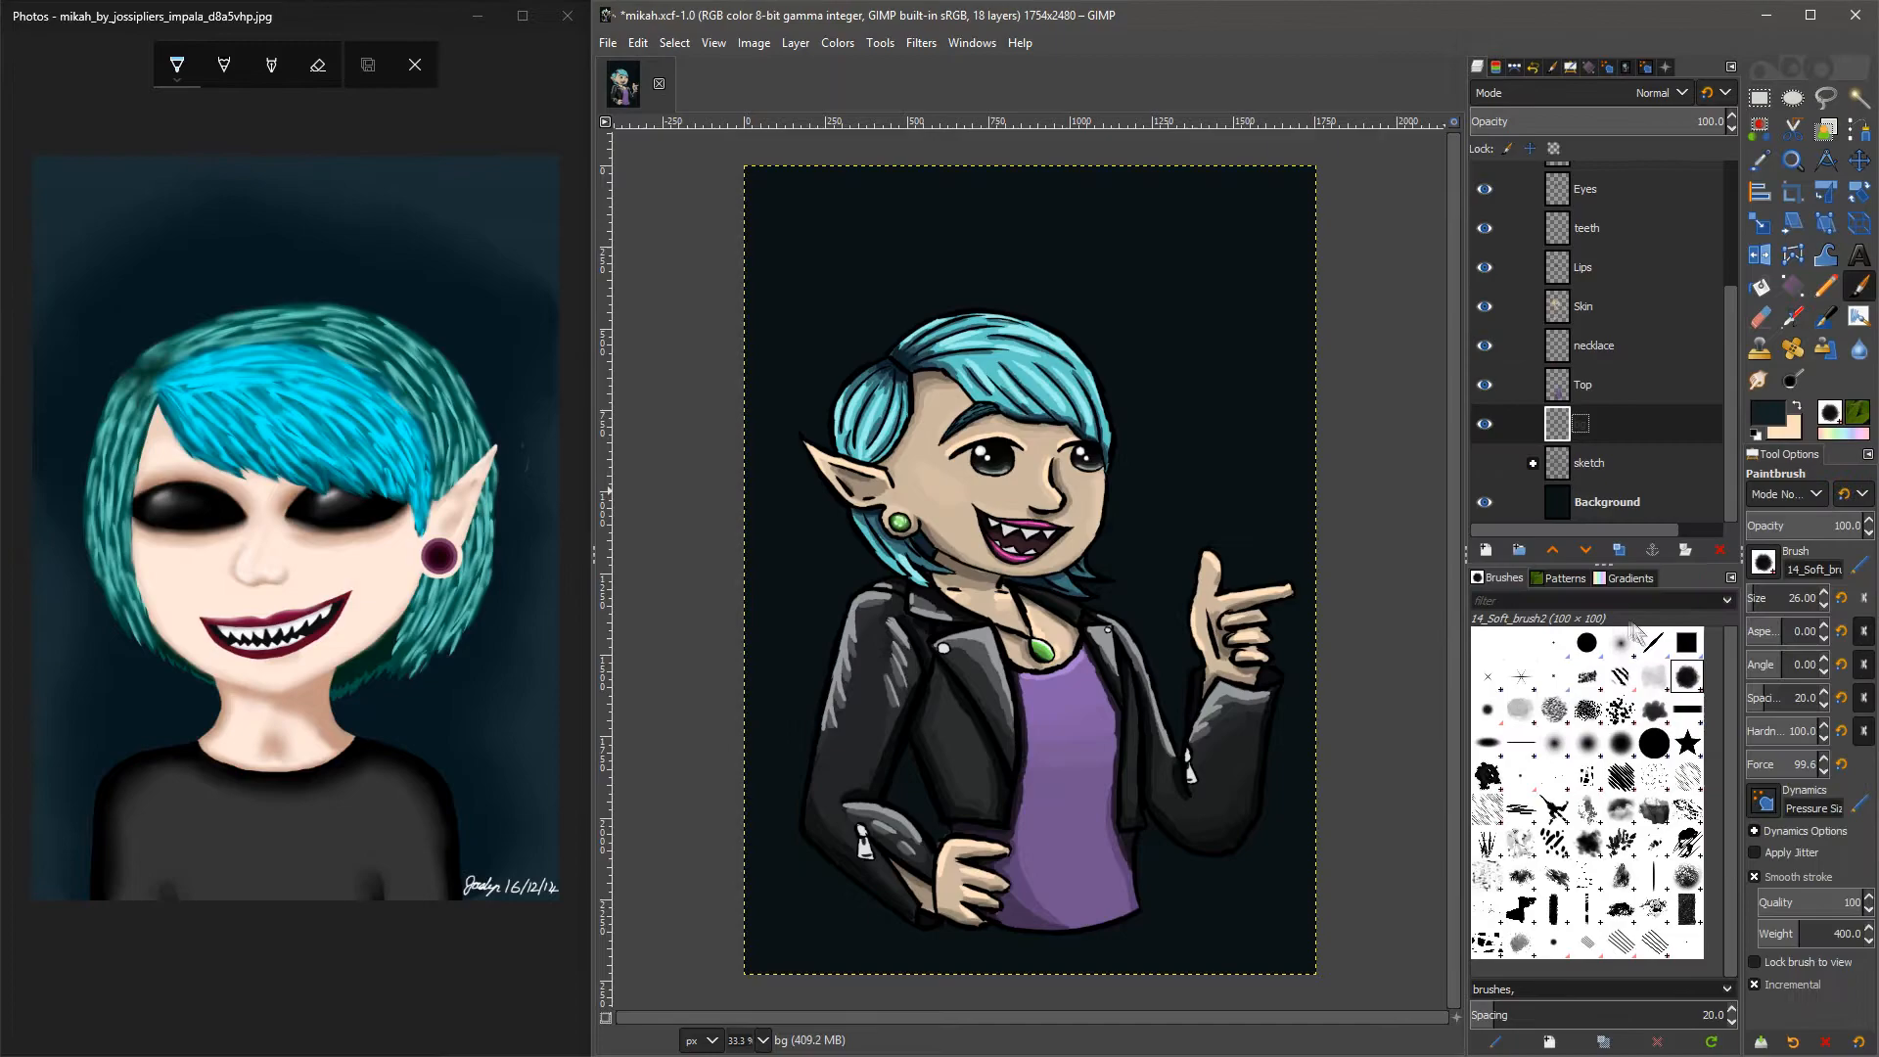
Name the new layer 'bg' and trace a thick white outline around the figure.
{"action": "left_click", "coordinate": [1517, 709]}
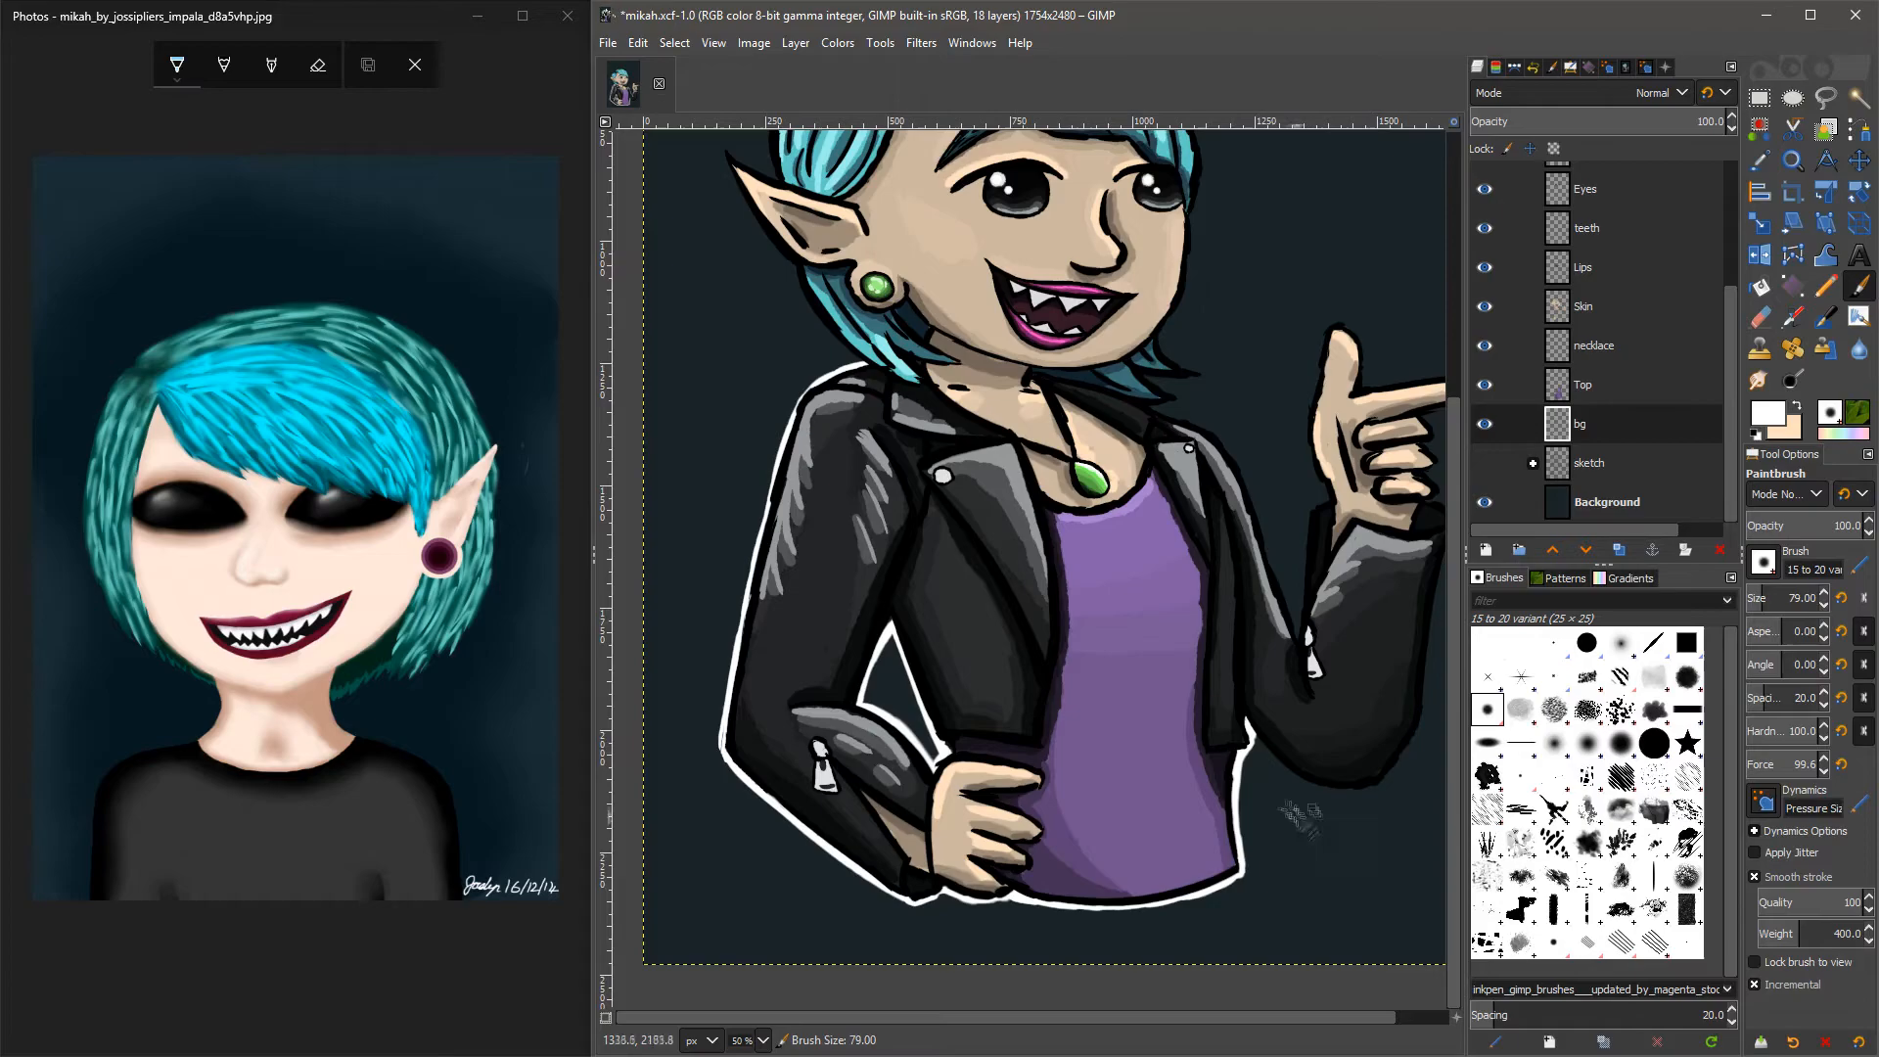
{"action": "scroll", "scroll_direction": "down", "scroll_amount": 3}
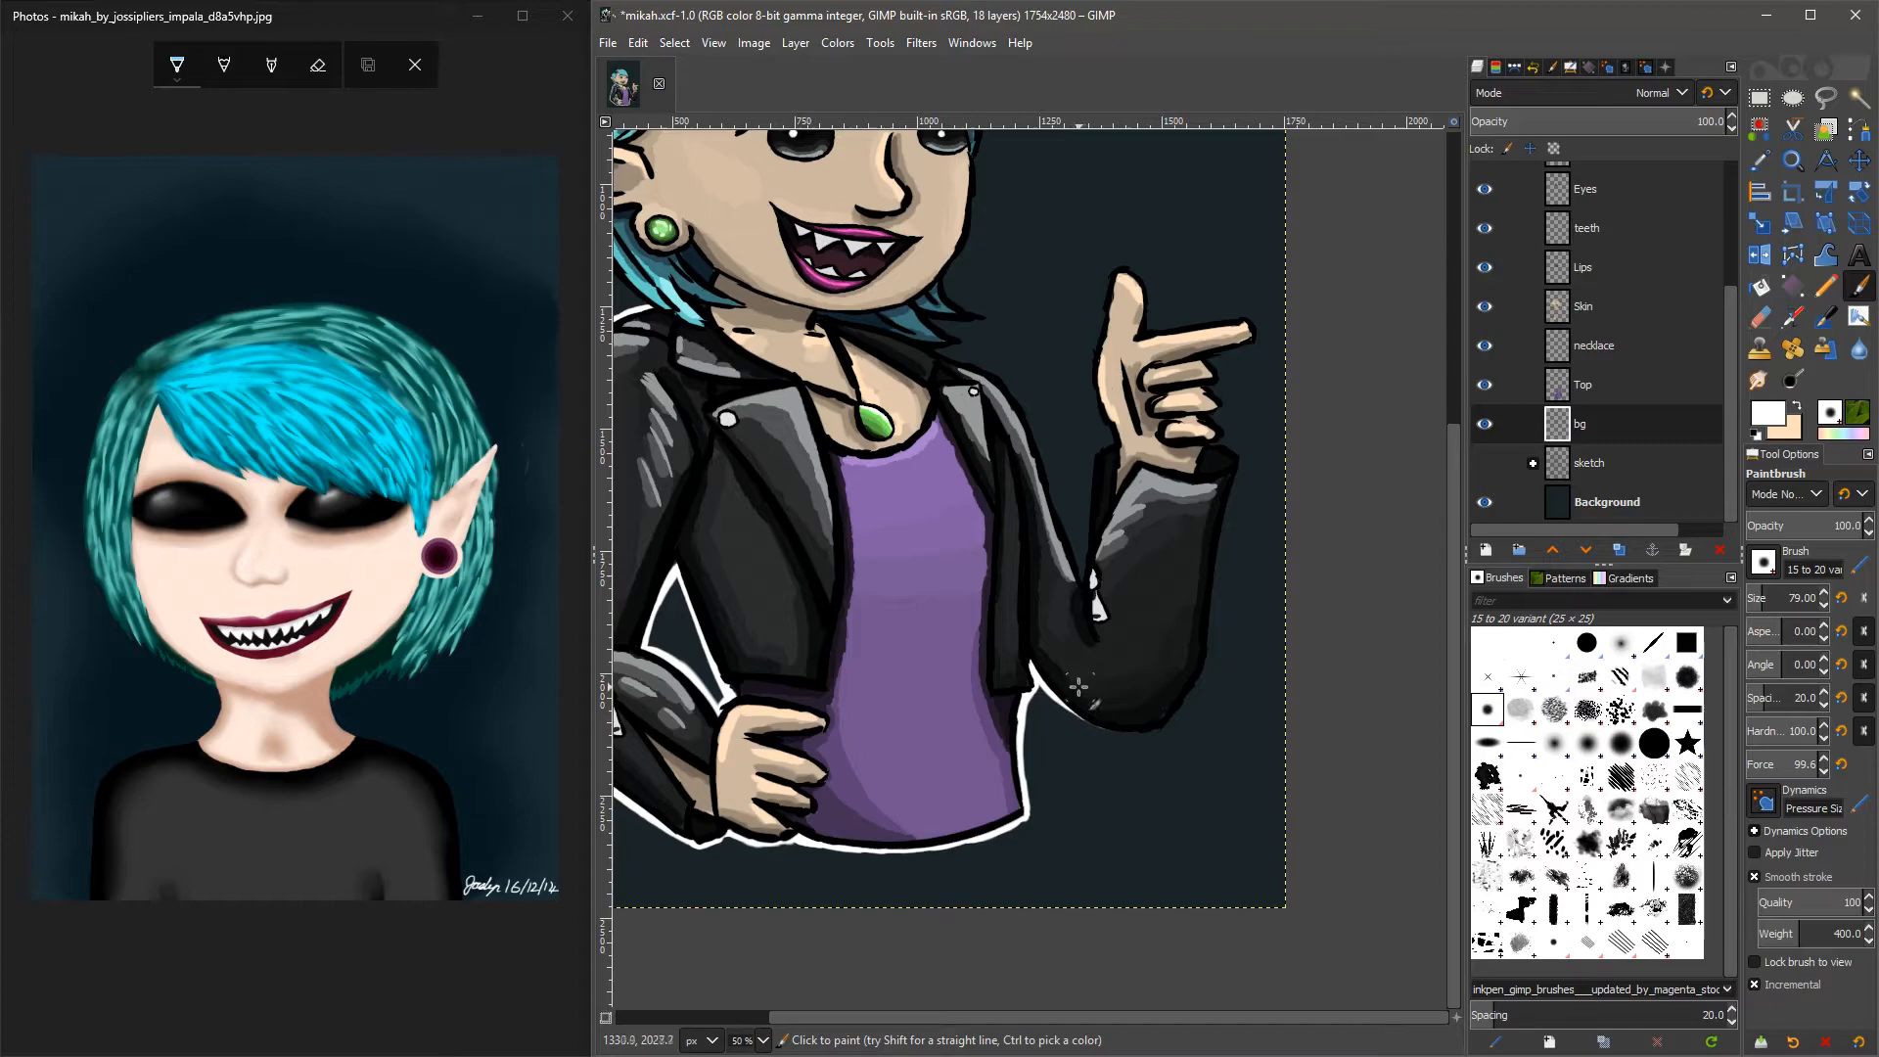